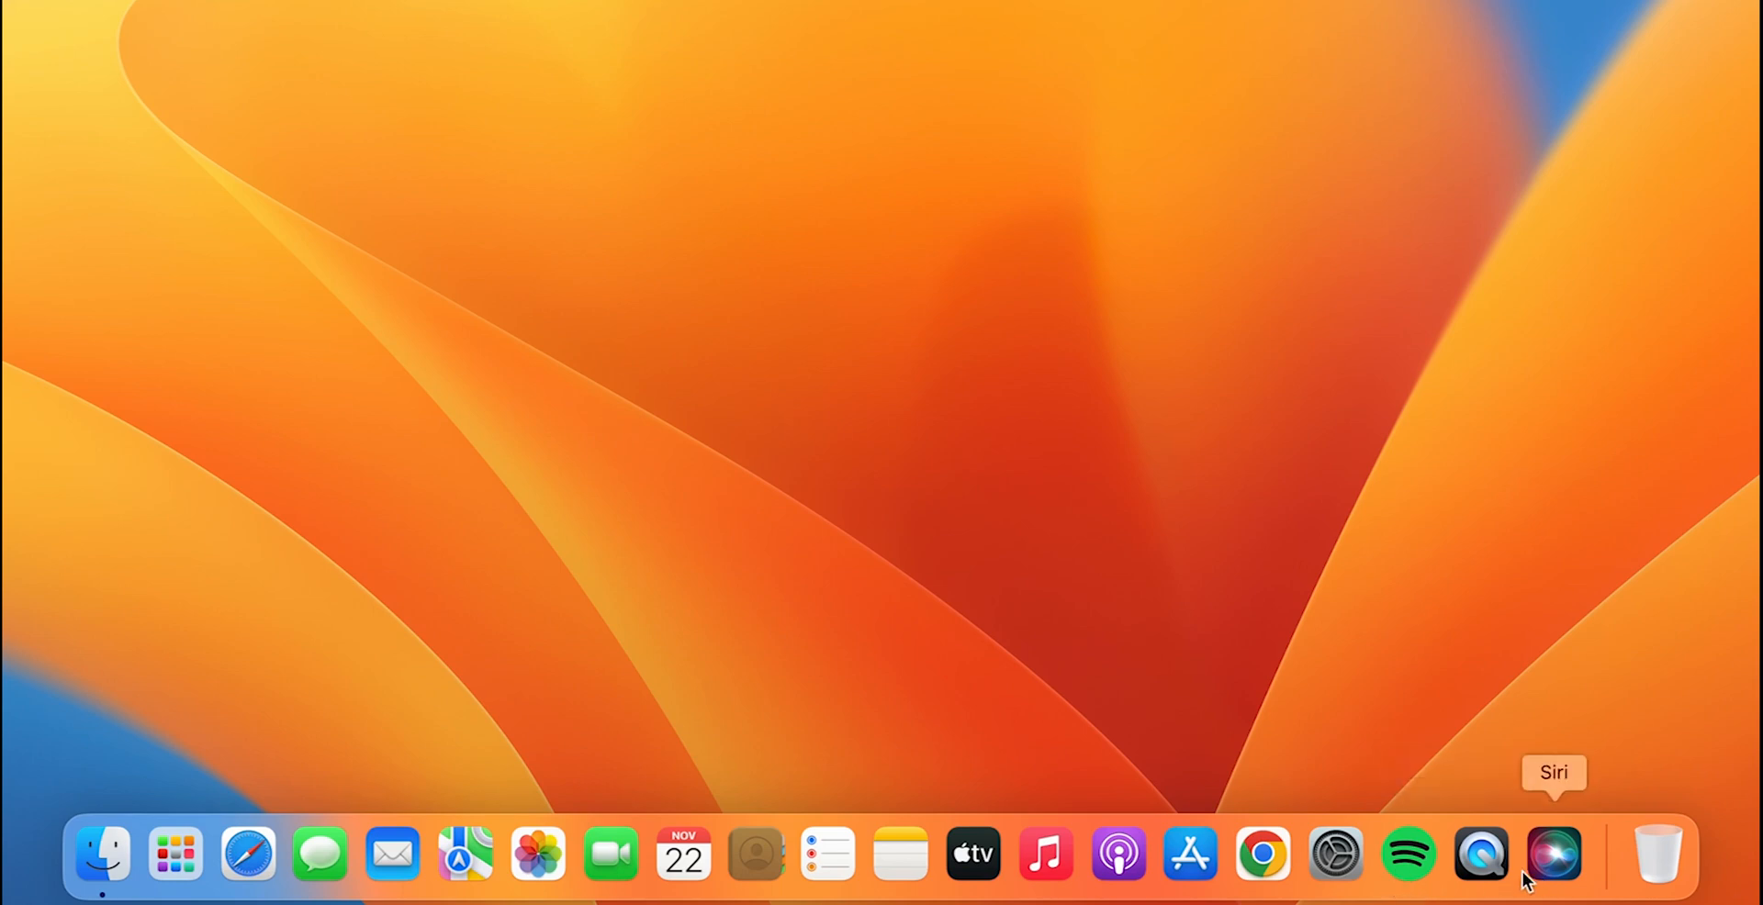
mouse_move(1117, 854)
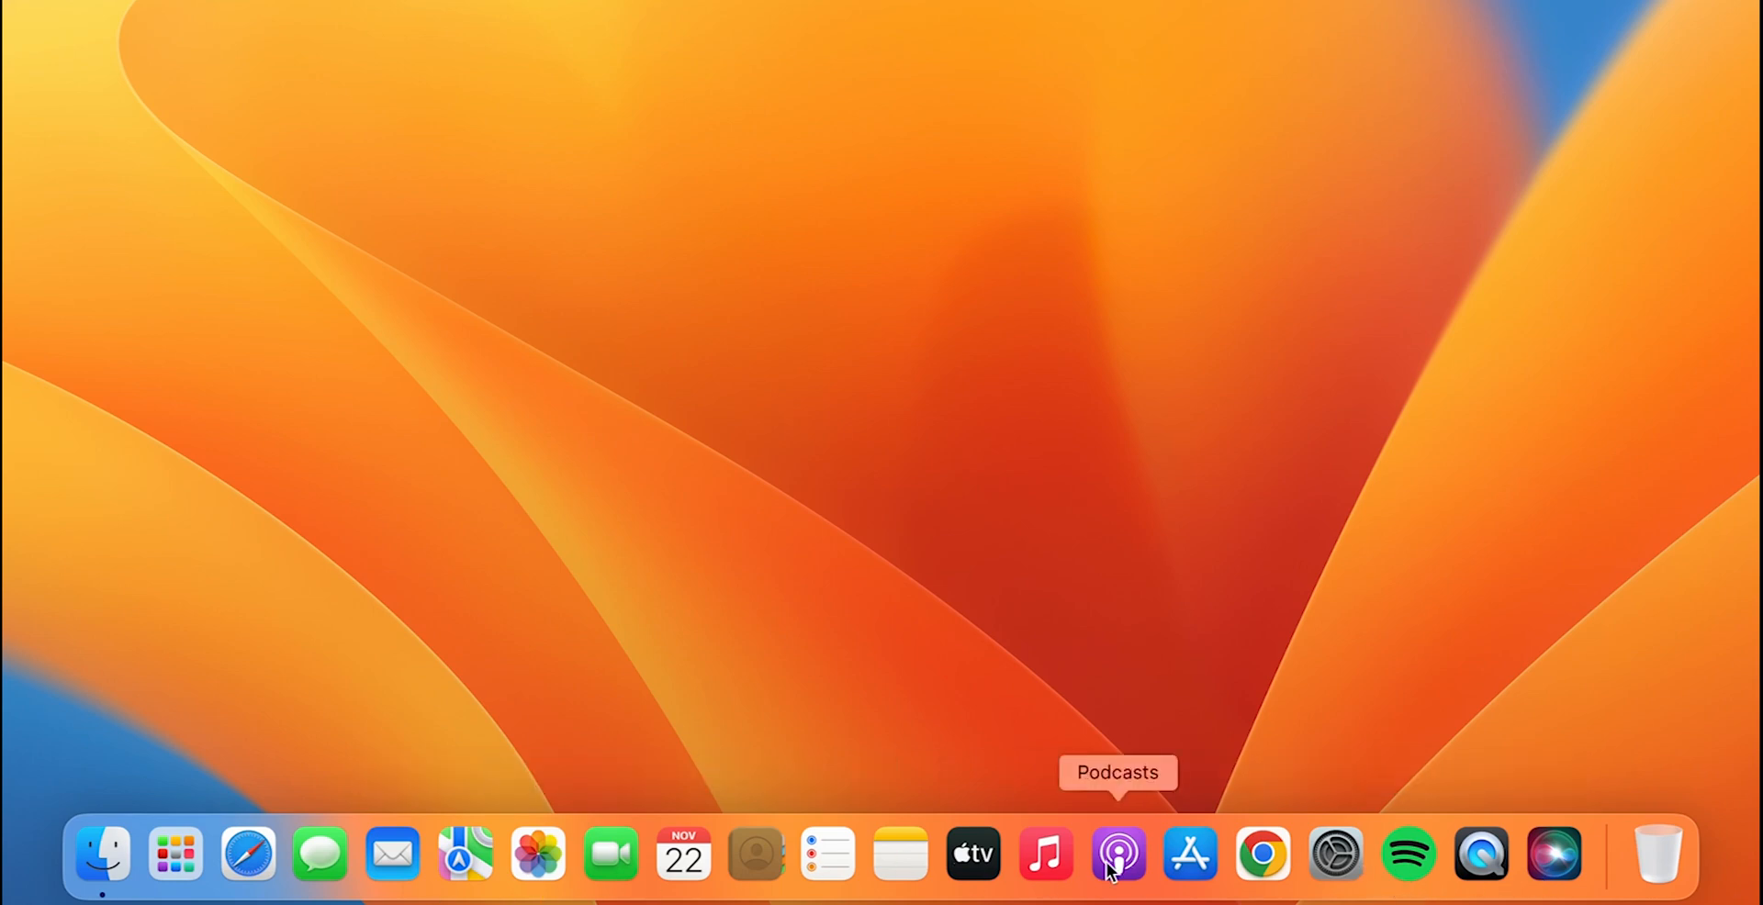
mouse_move(1621, 725)
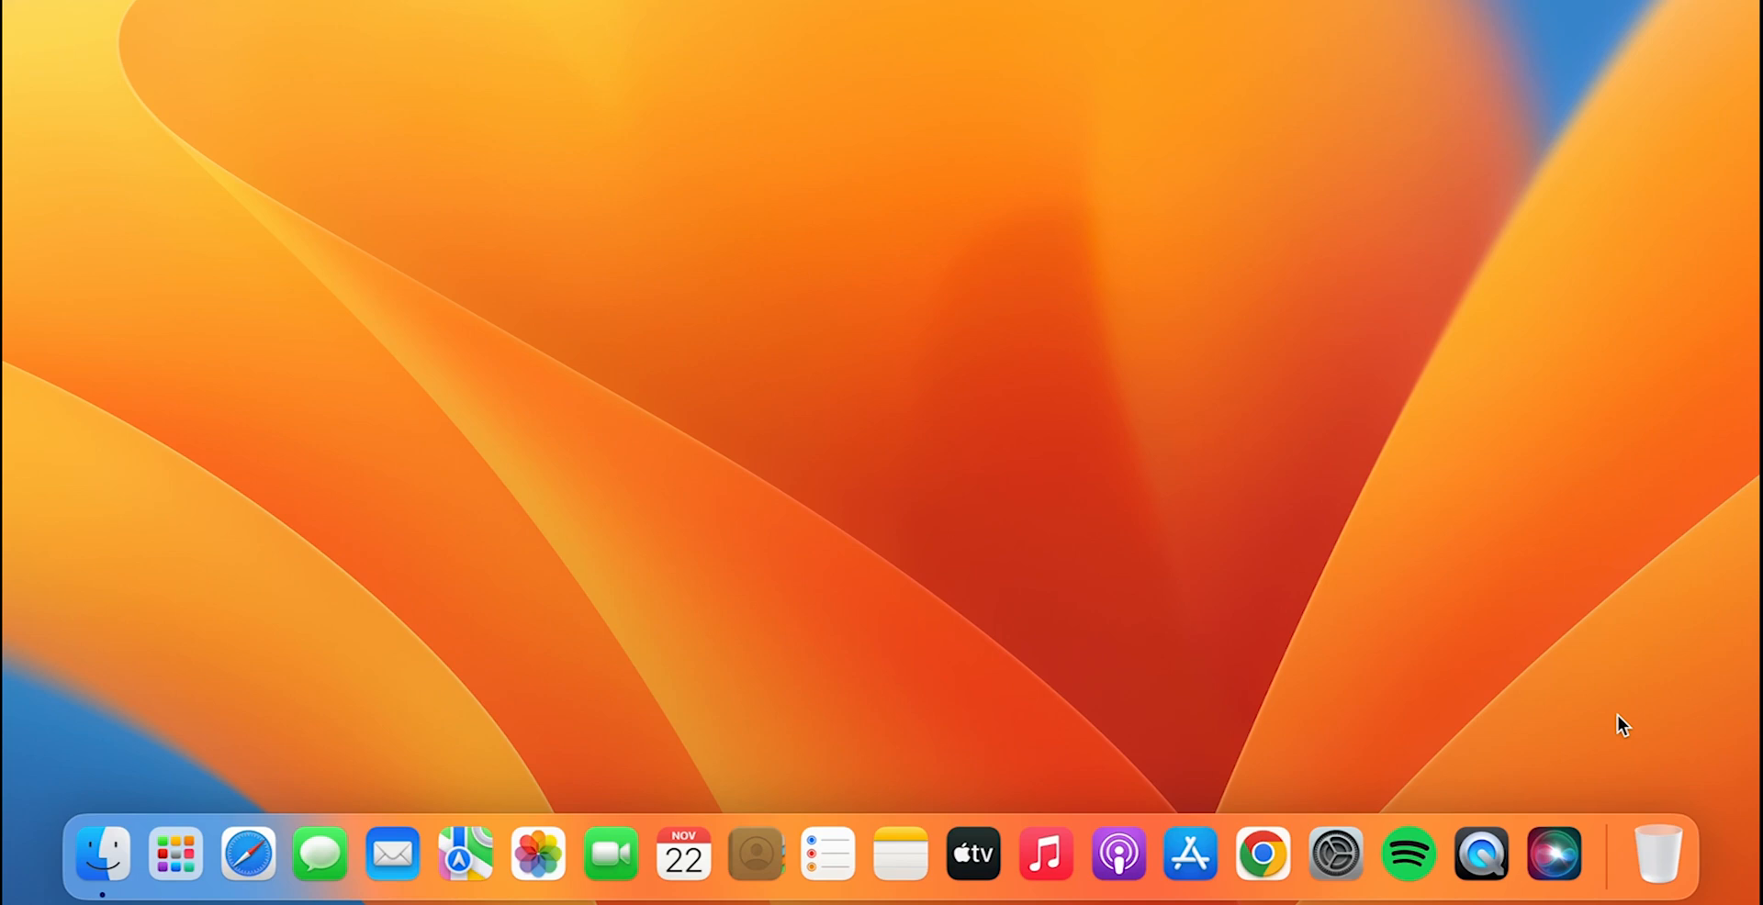
mouse_move(1573, 767)
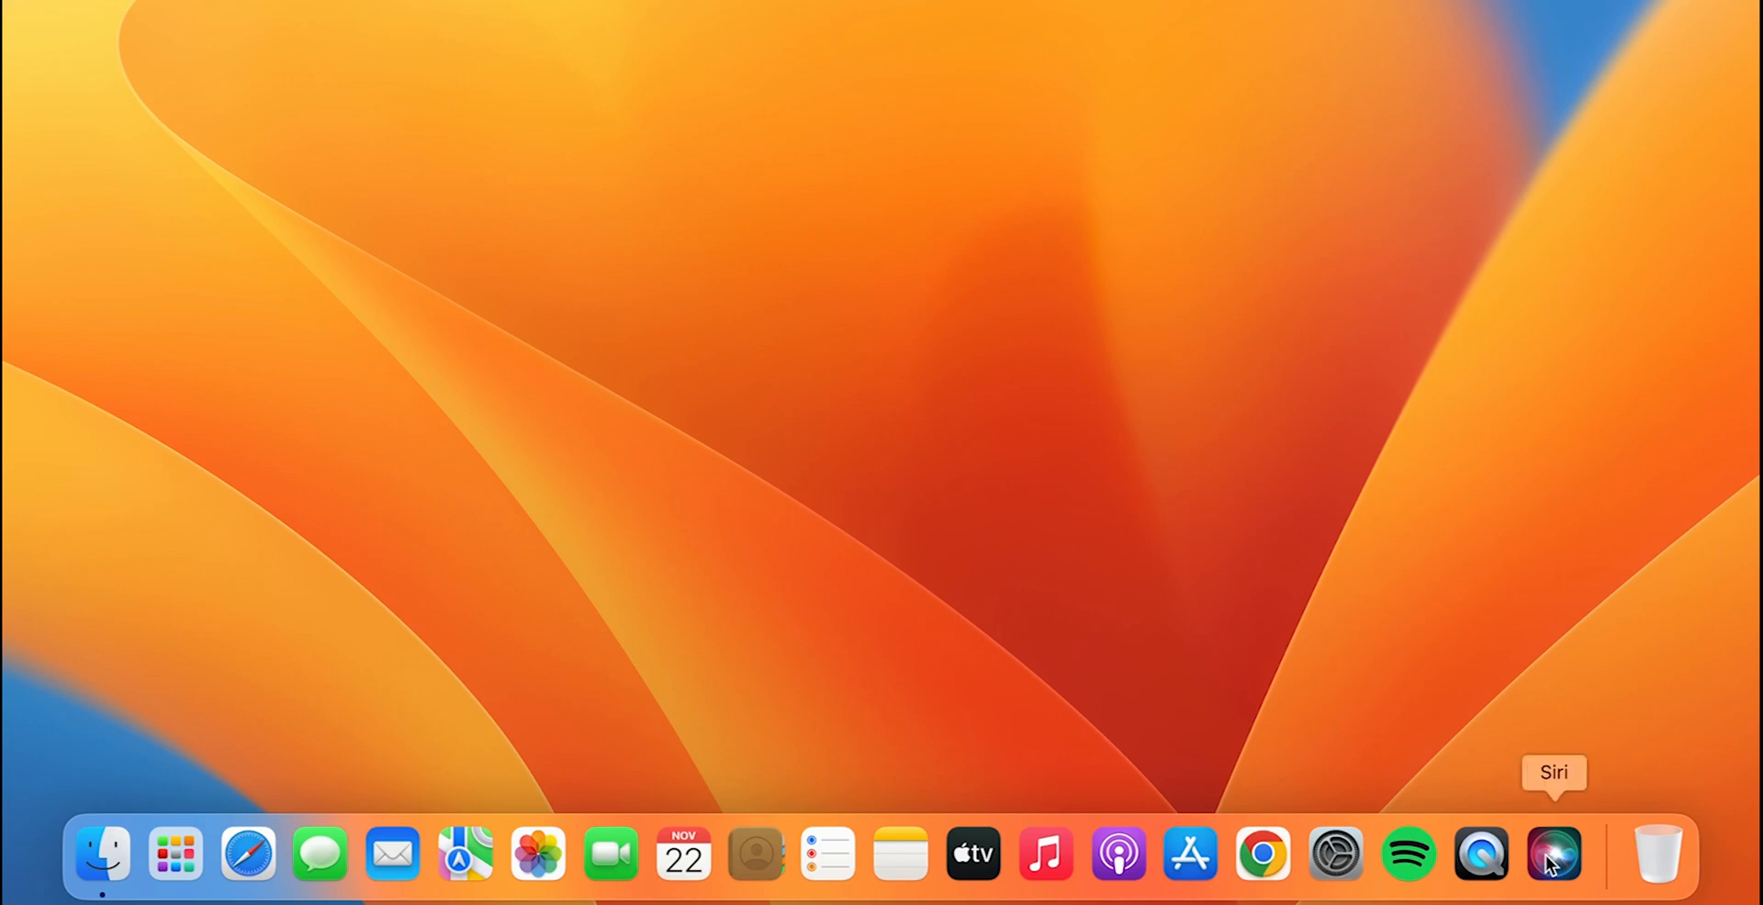
mouse_move(1656, 857)
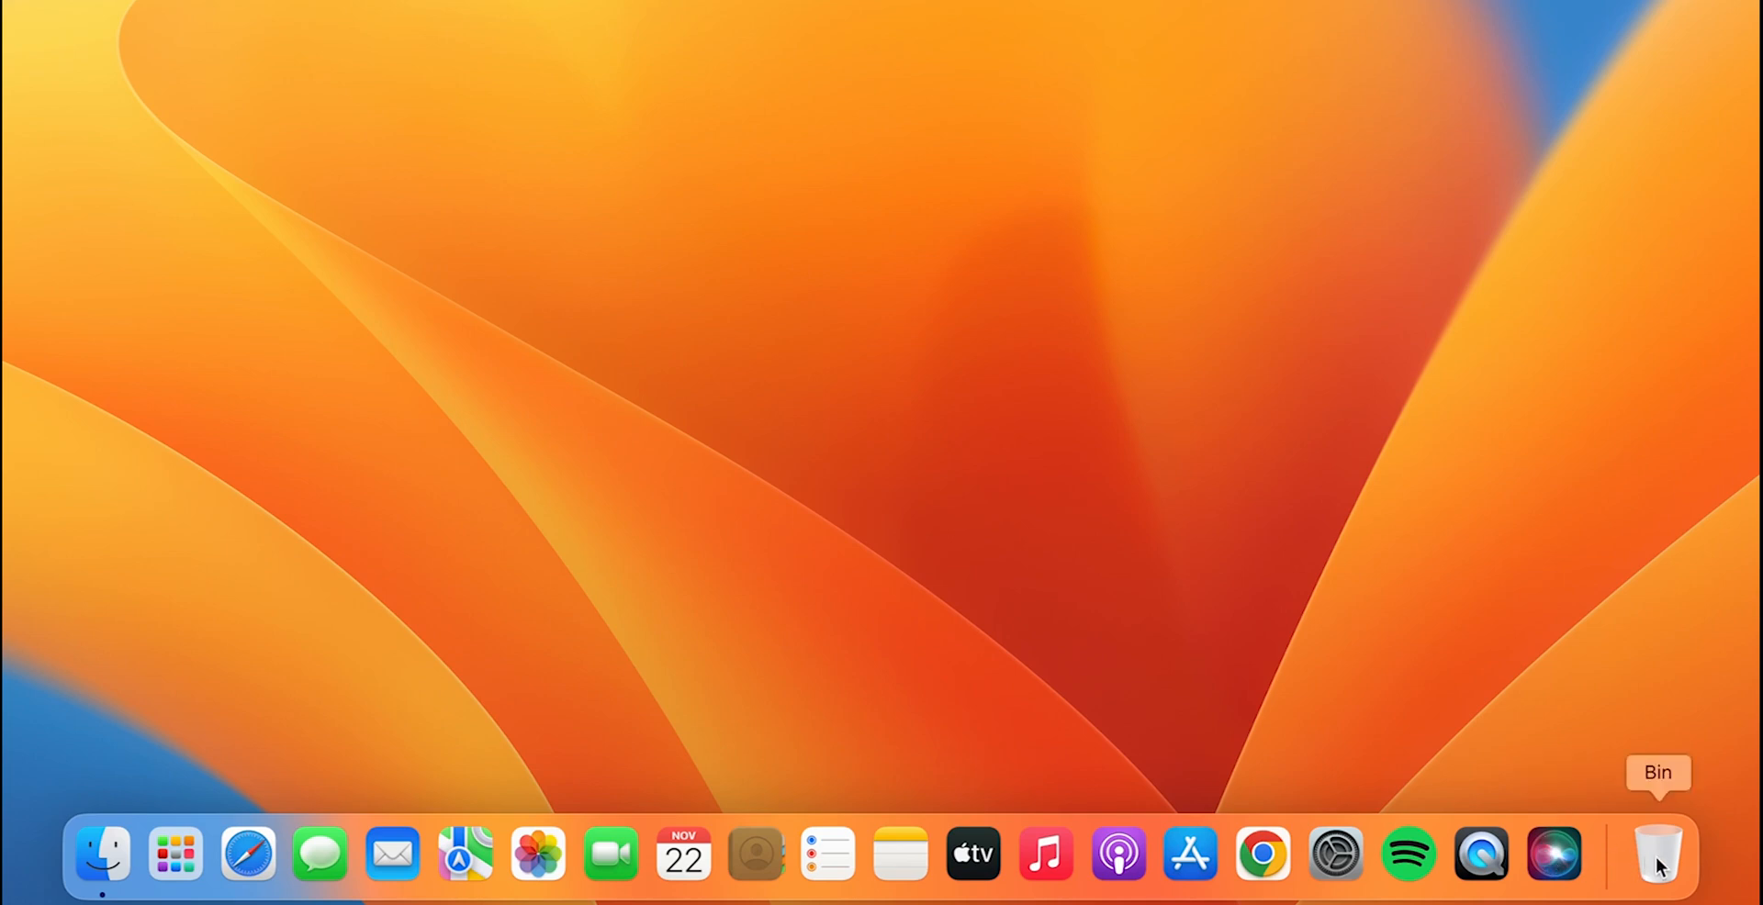
mouse_move(1541, 748)
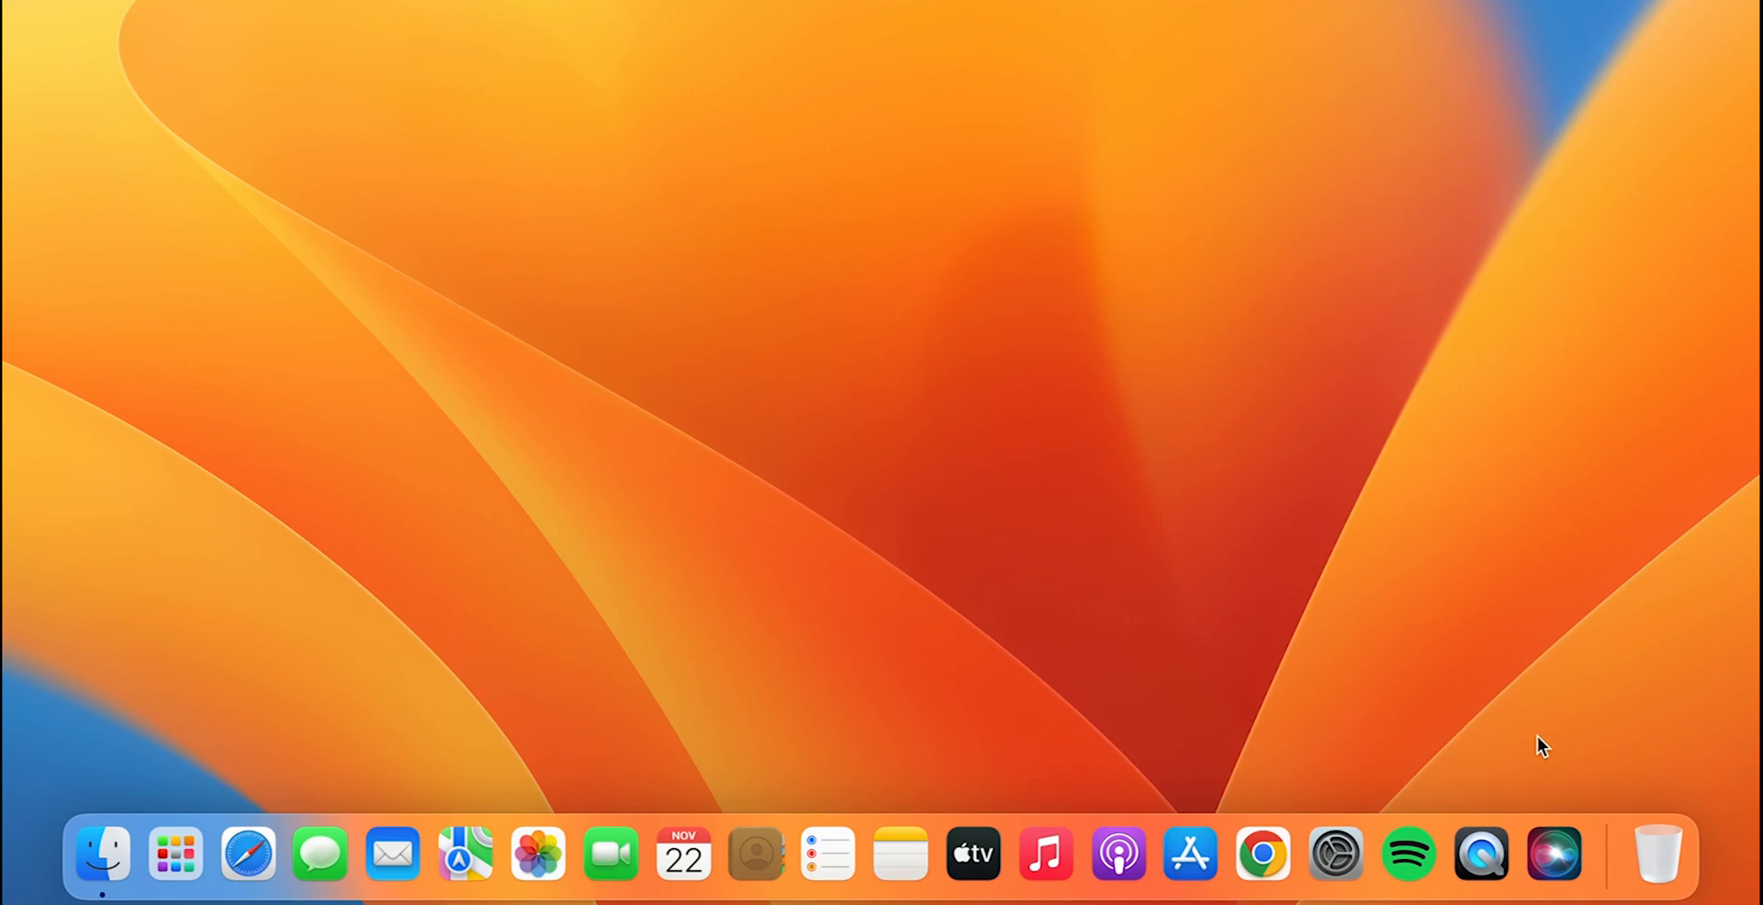
mouse_move(1480, 854)
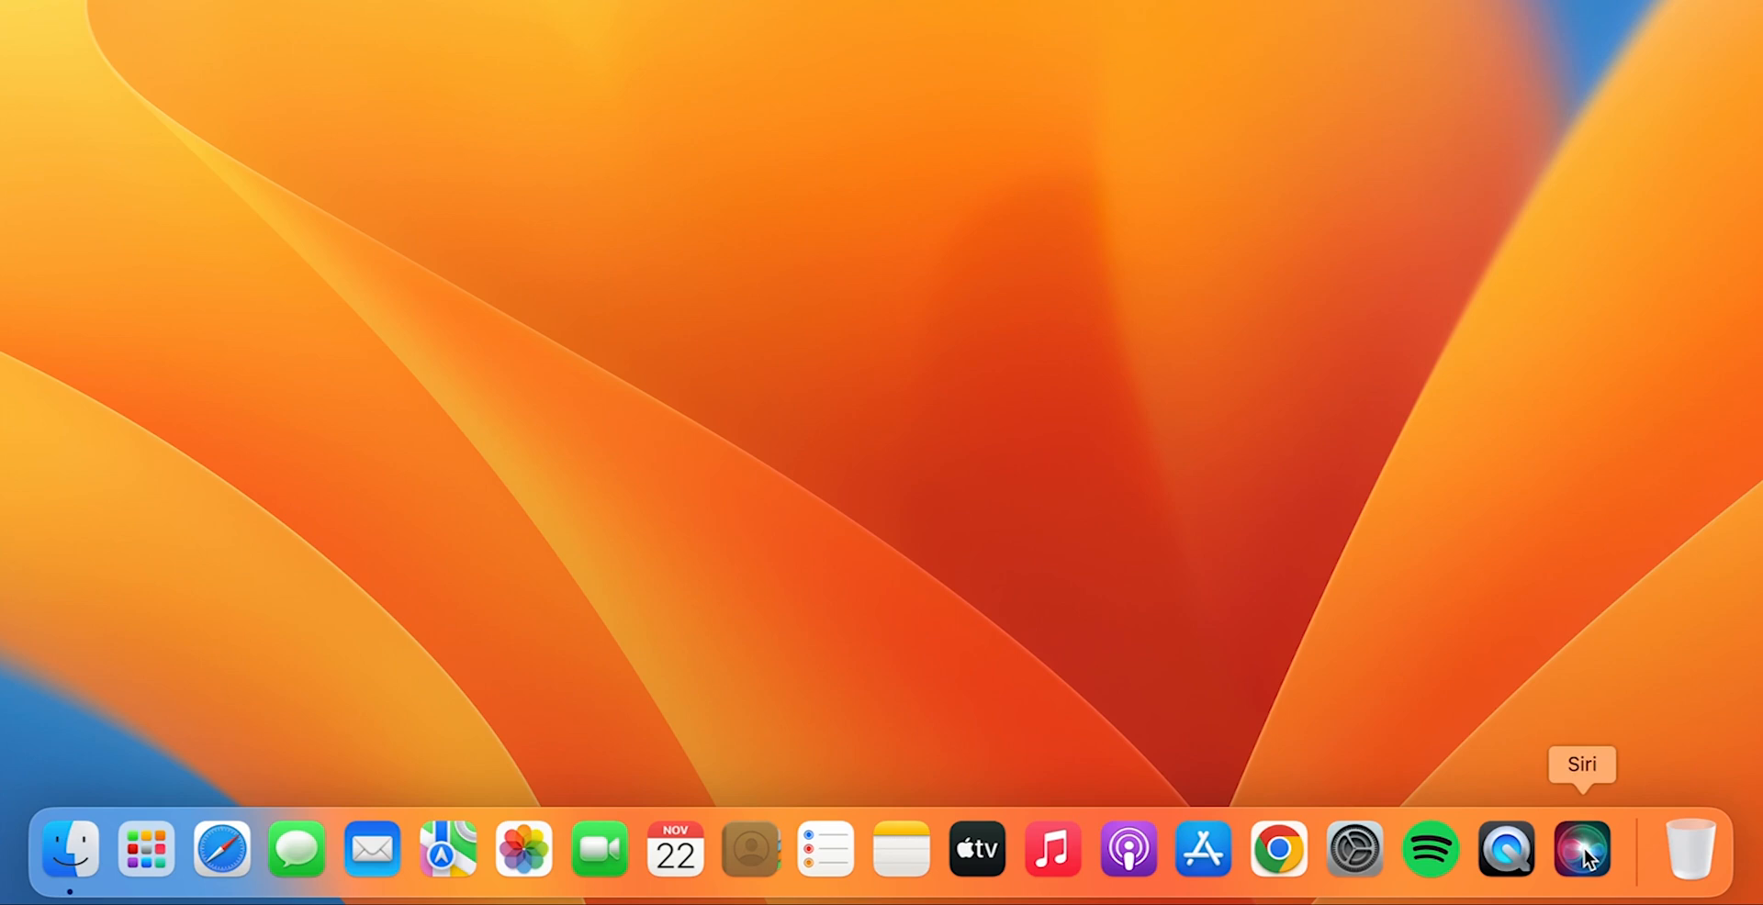
Bring up Siri's Dock menu to remove it from the Dock.
right_click(1581, 848)
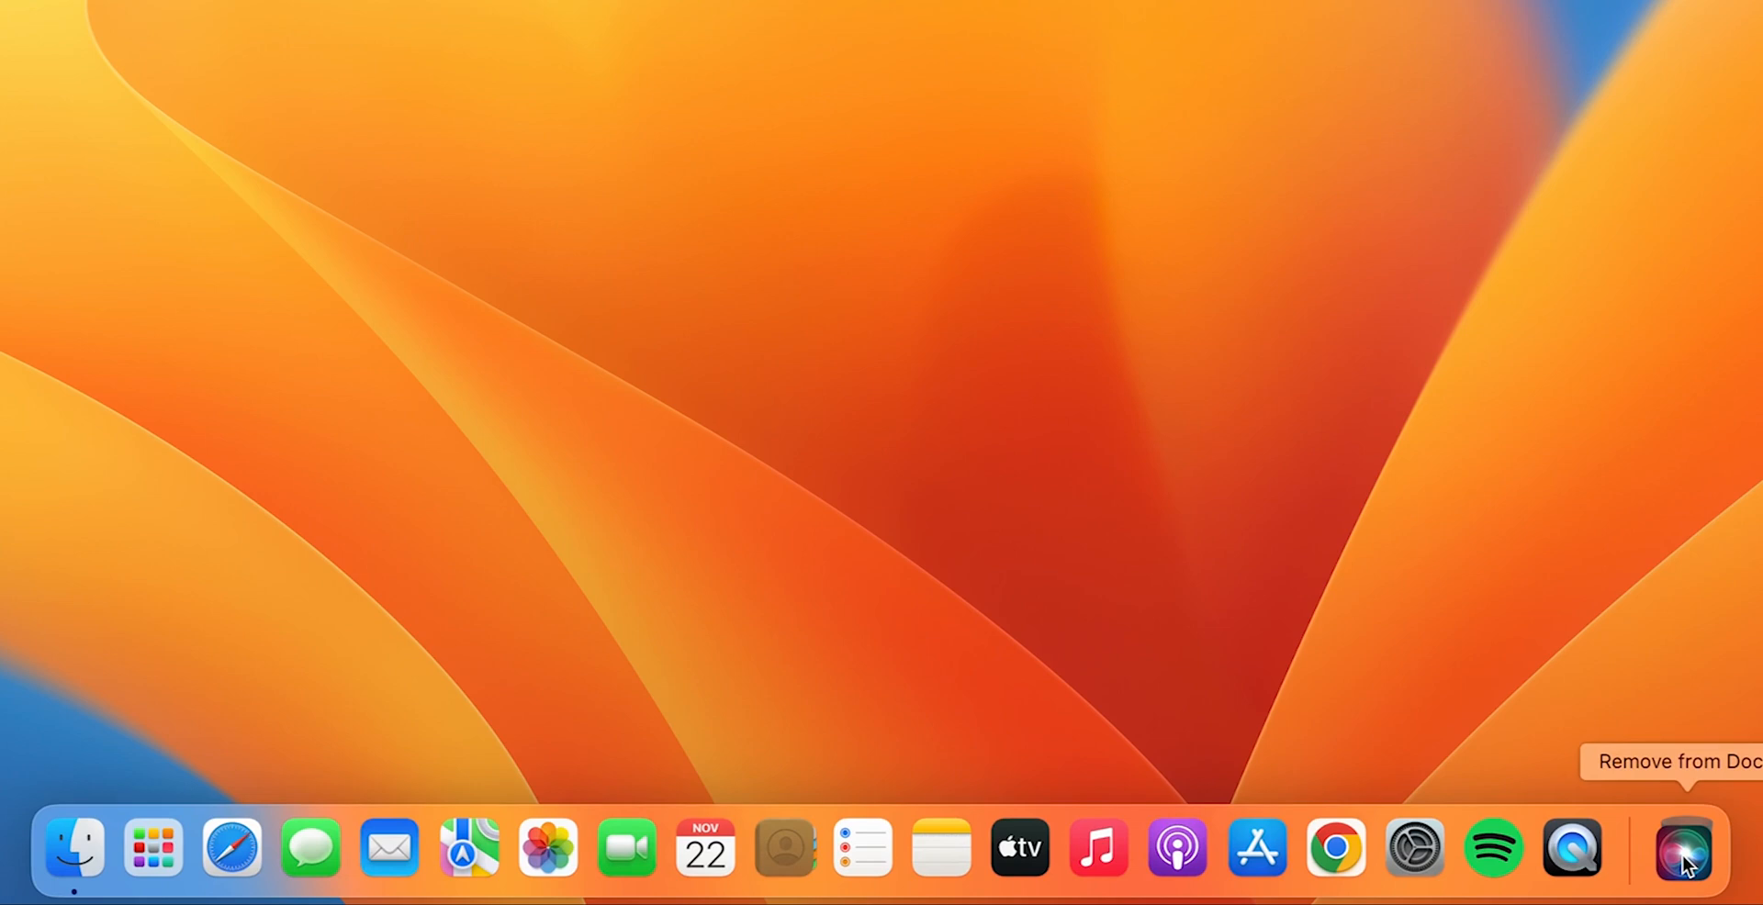
mouse_move(1684, 846)
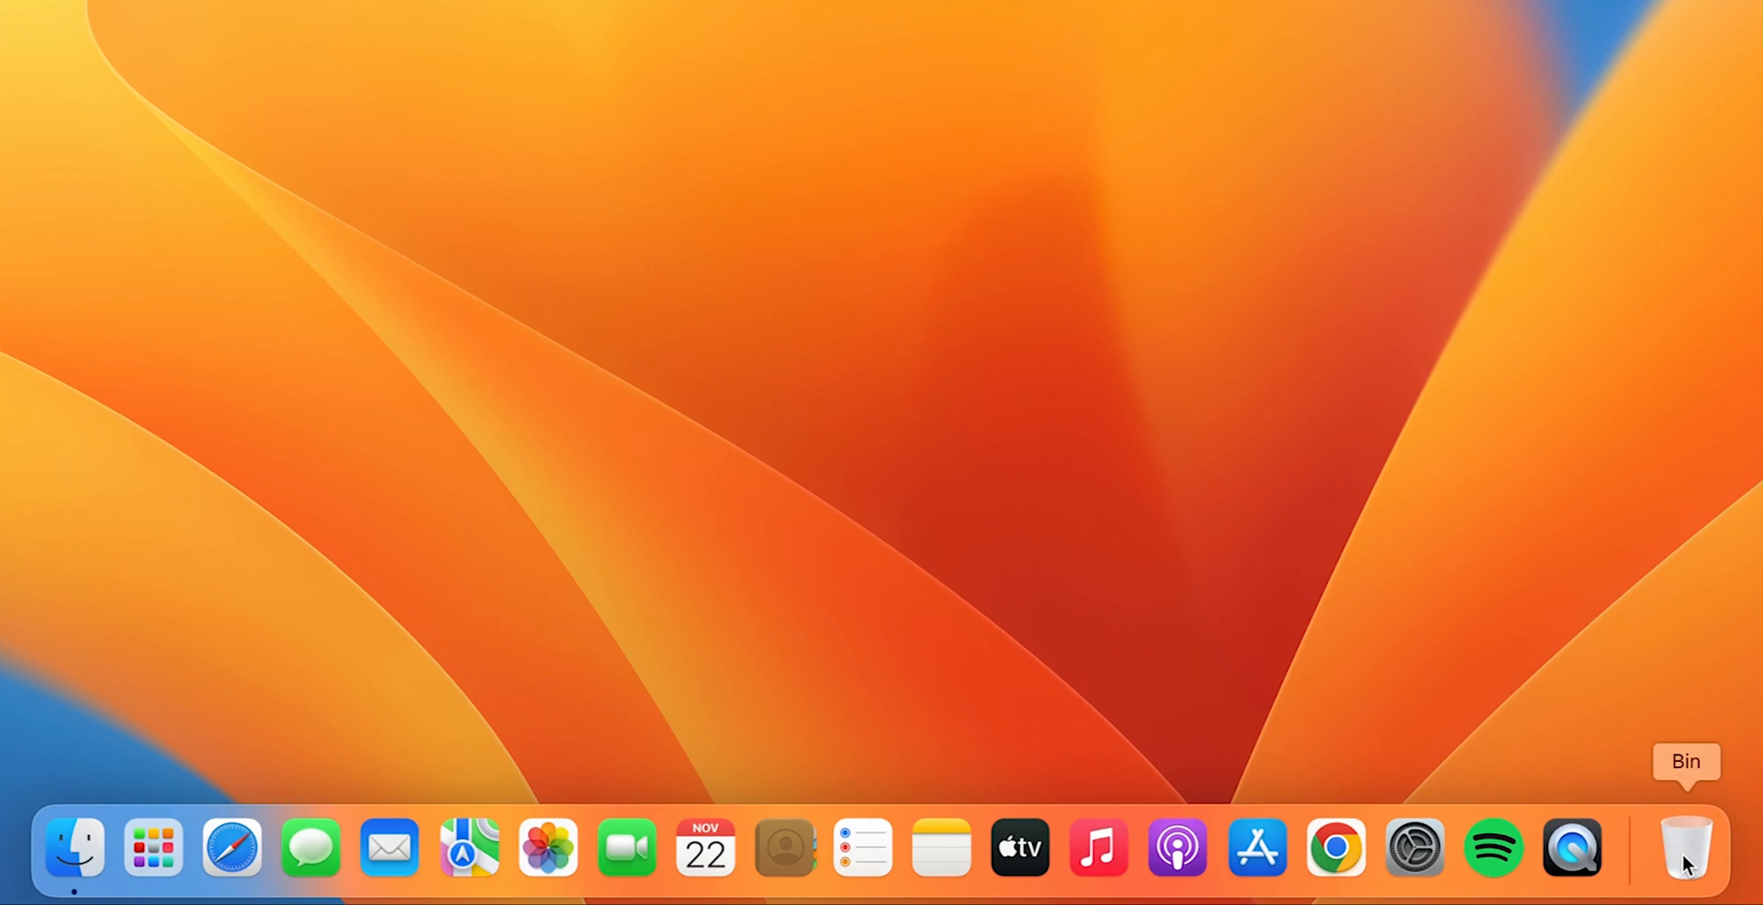
mouse_move(1640, 659)
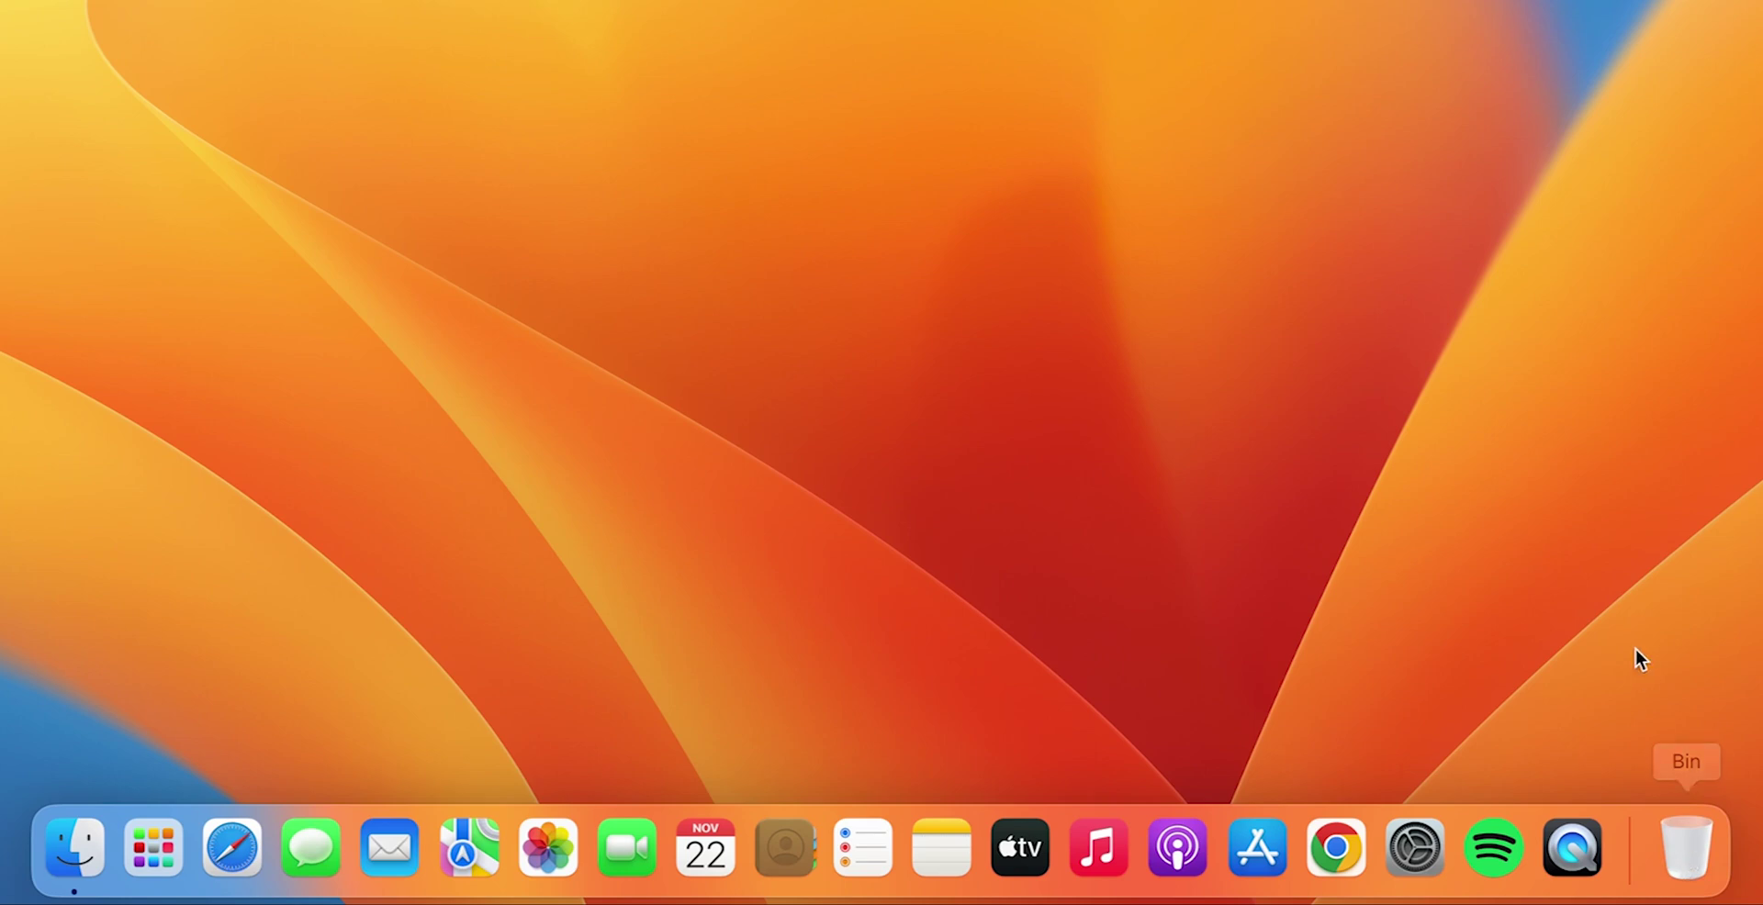
mouse_move(564, 767)
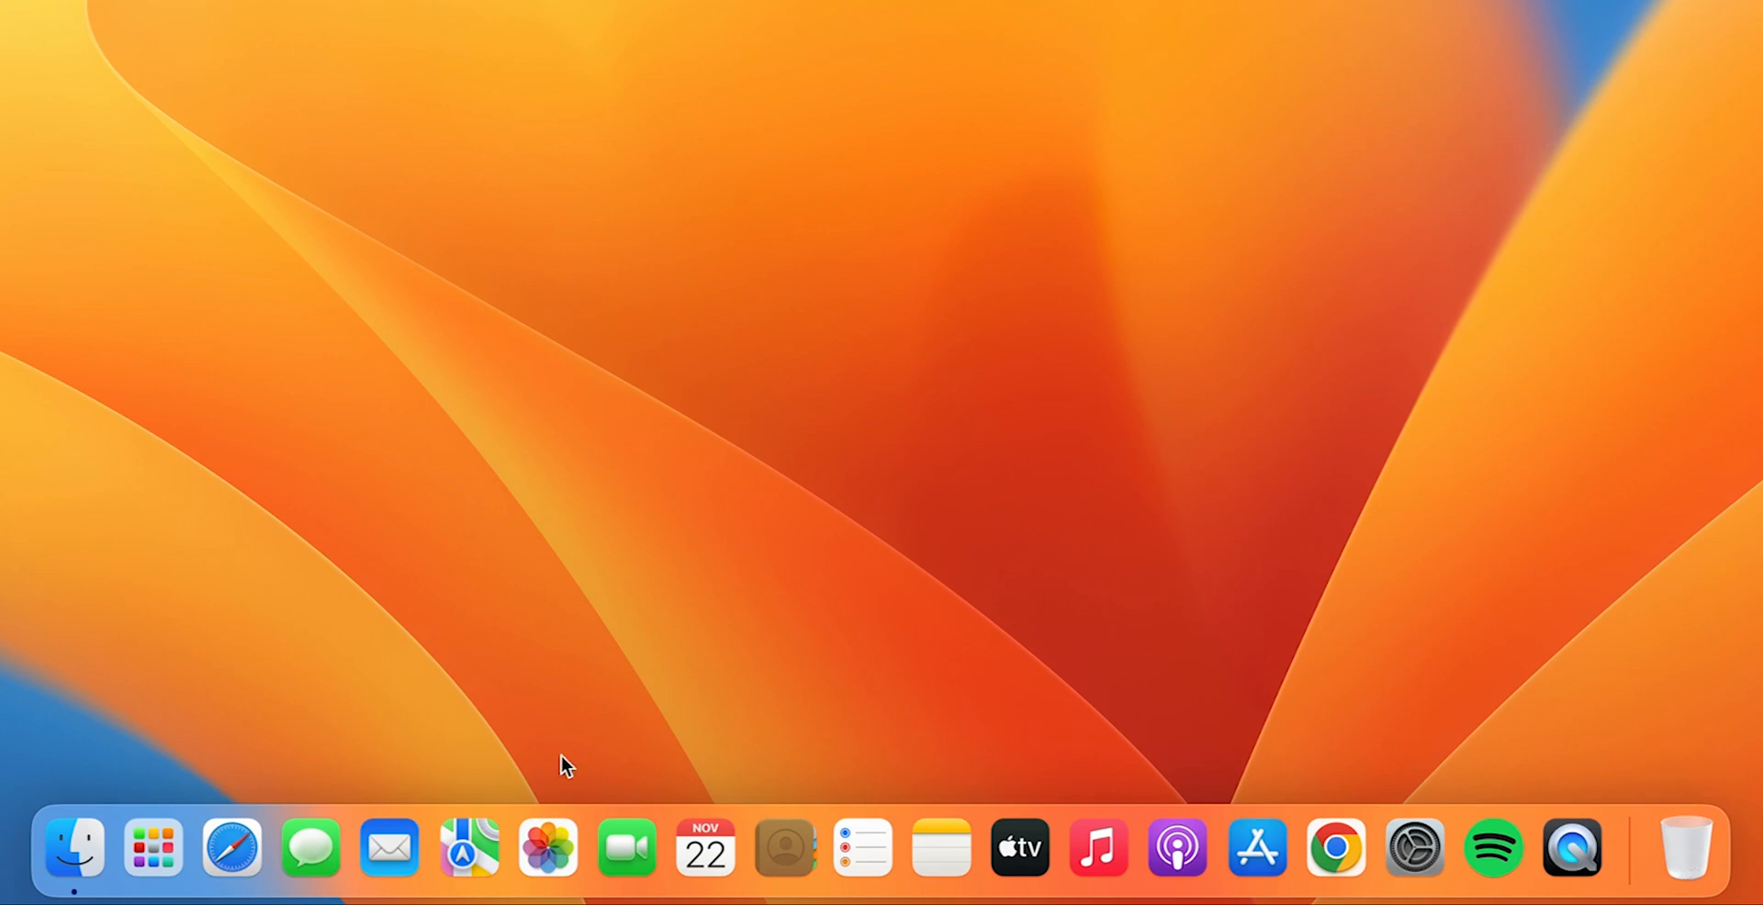
View the Applications folder in Finder, where Siri, Spotify and QuickTime Player remain installed.
click(71, 846)
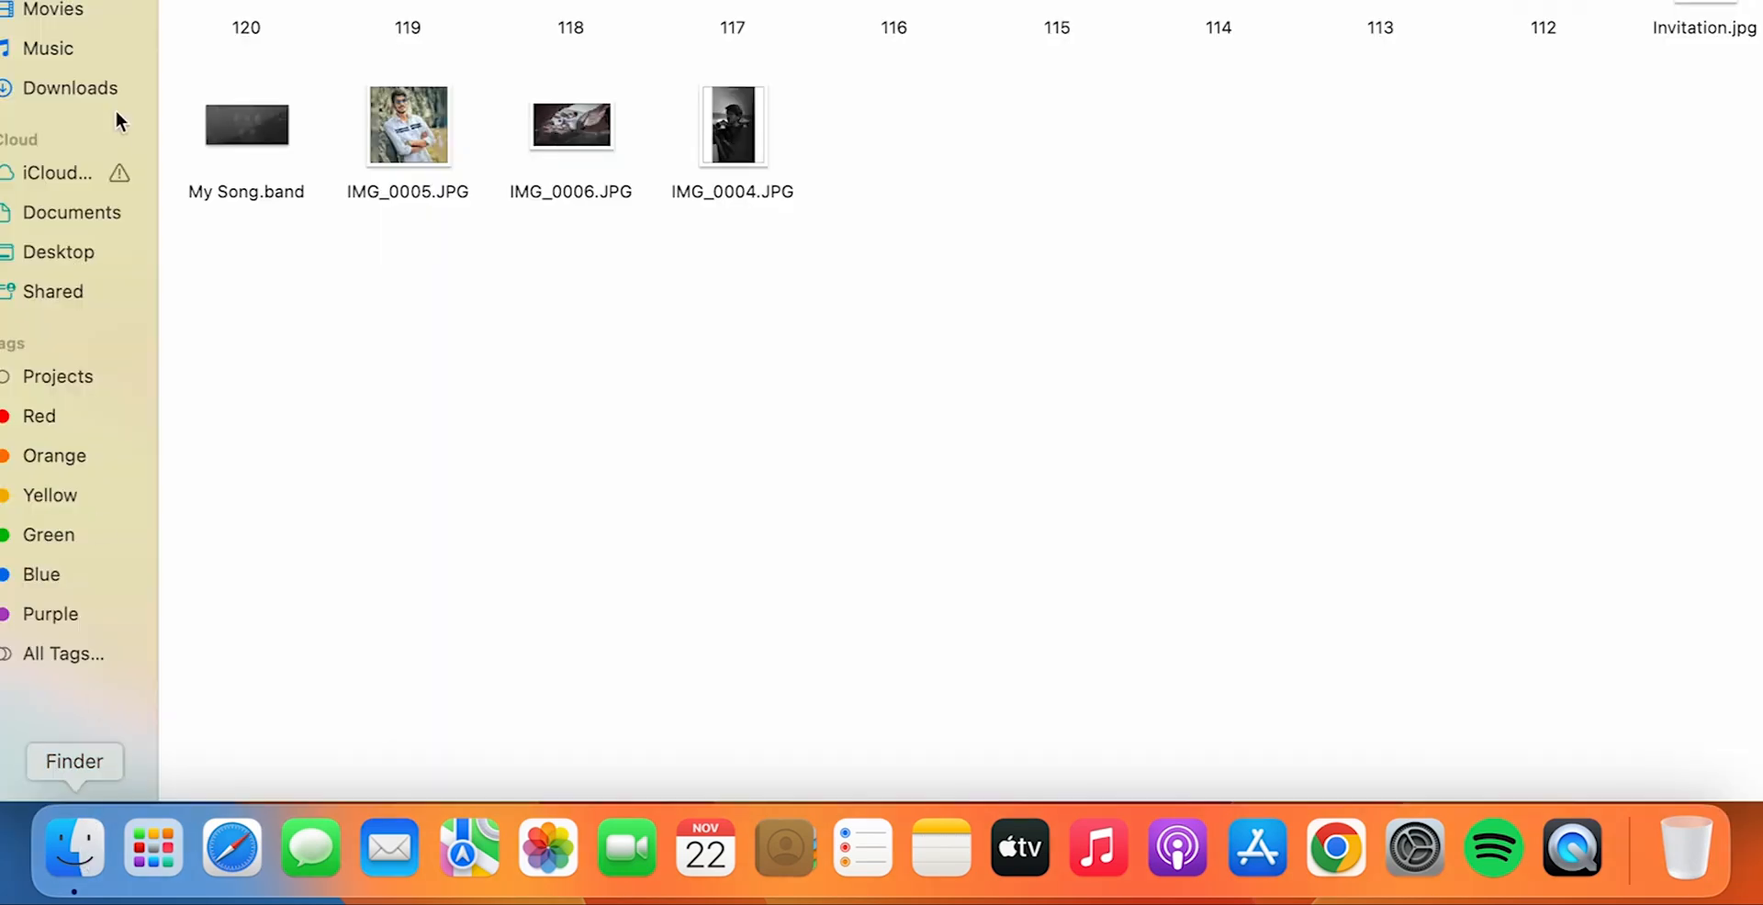
click(107, 184)
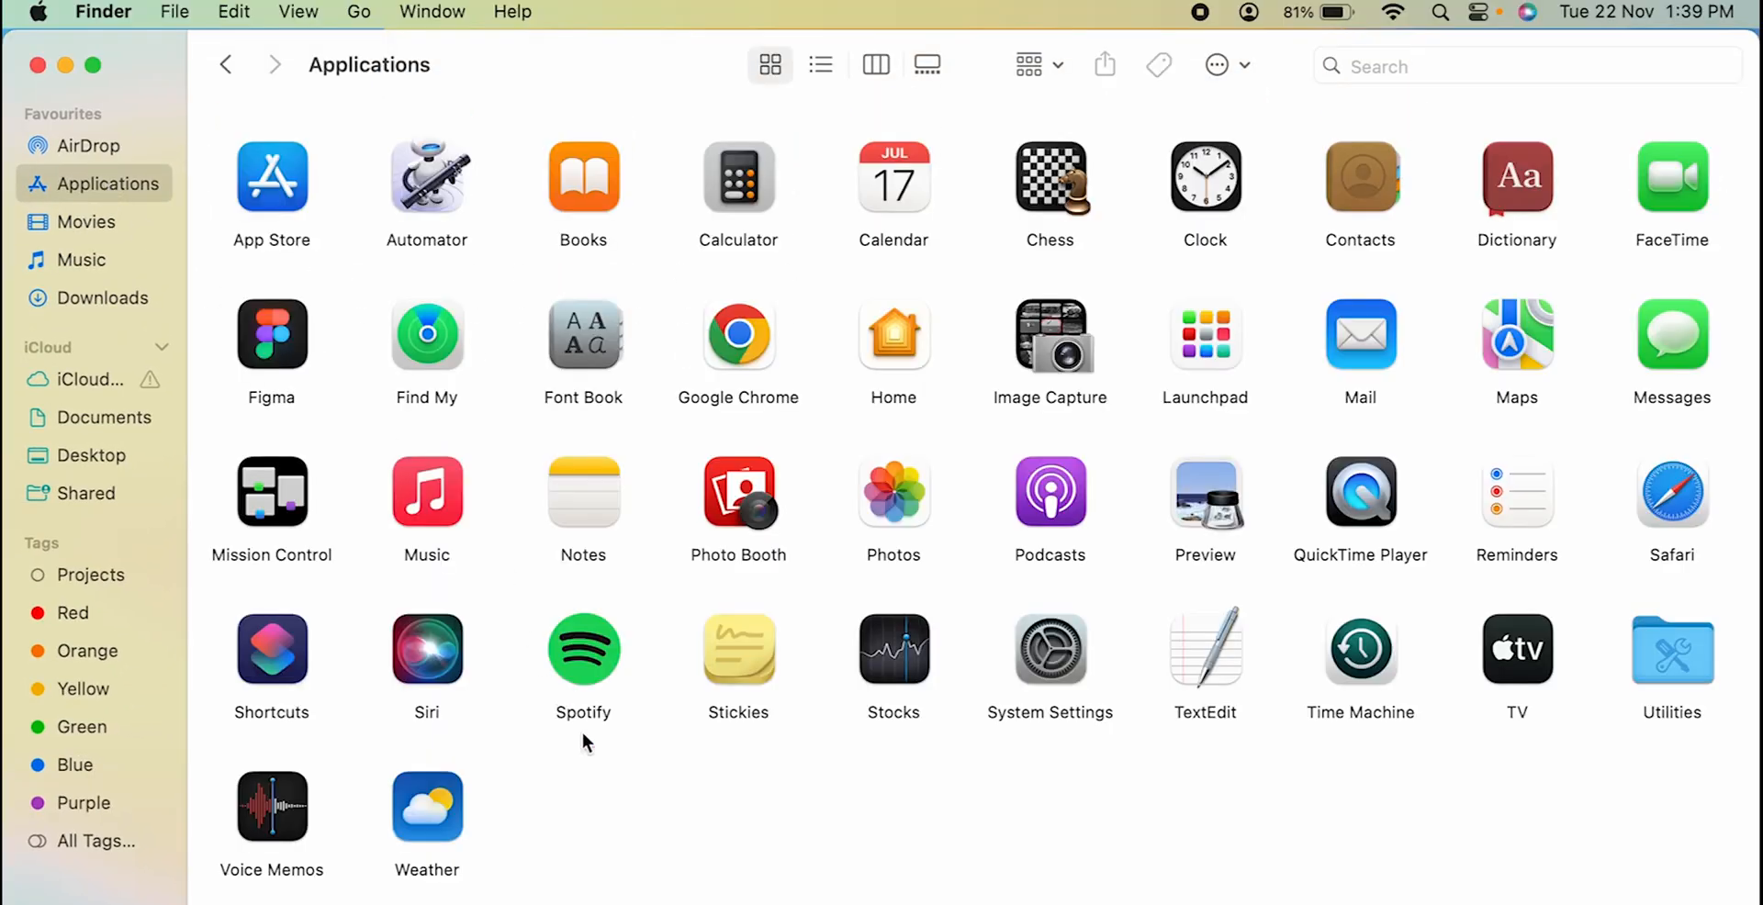
mouse_move(423, 631)
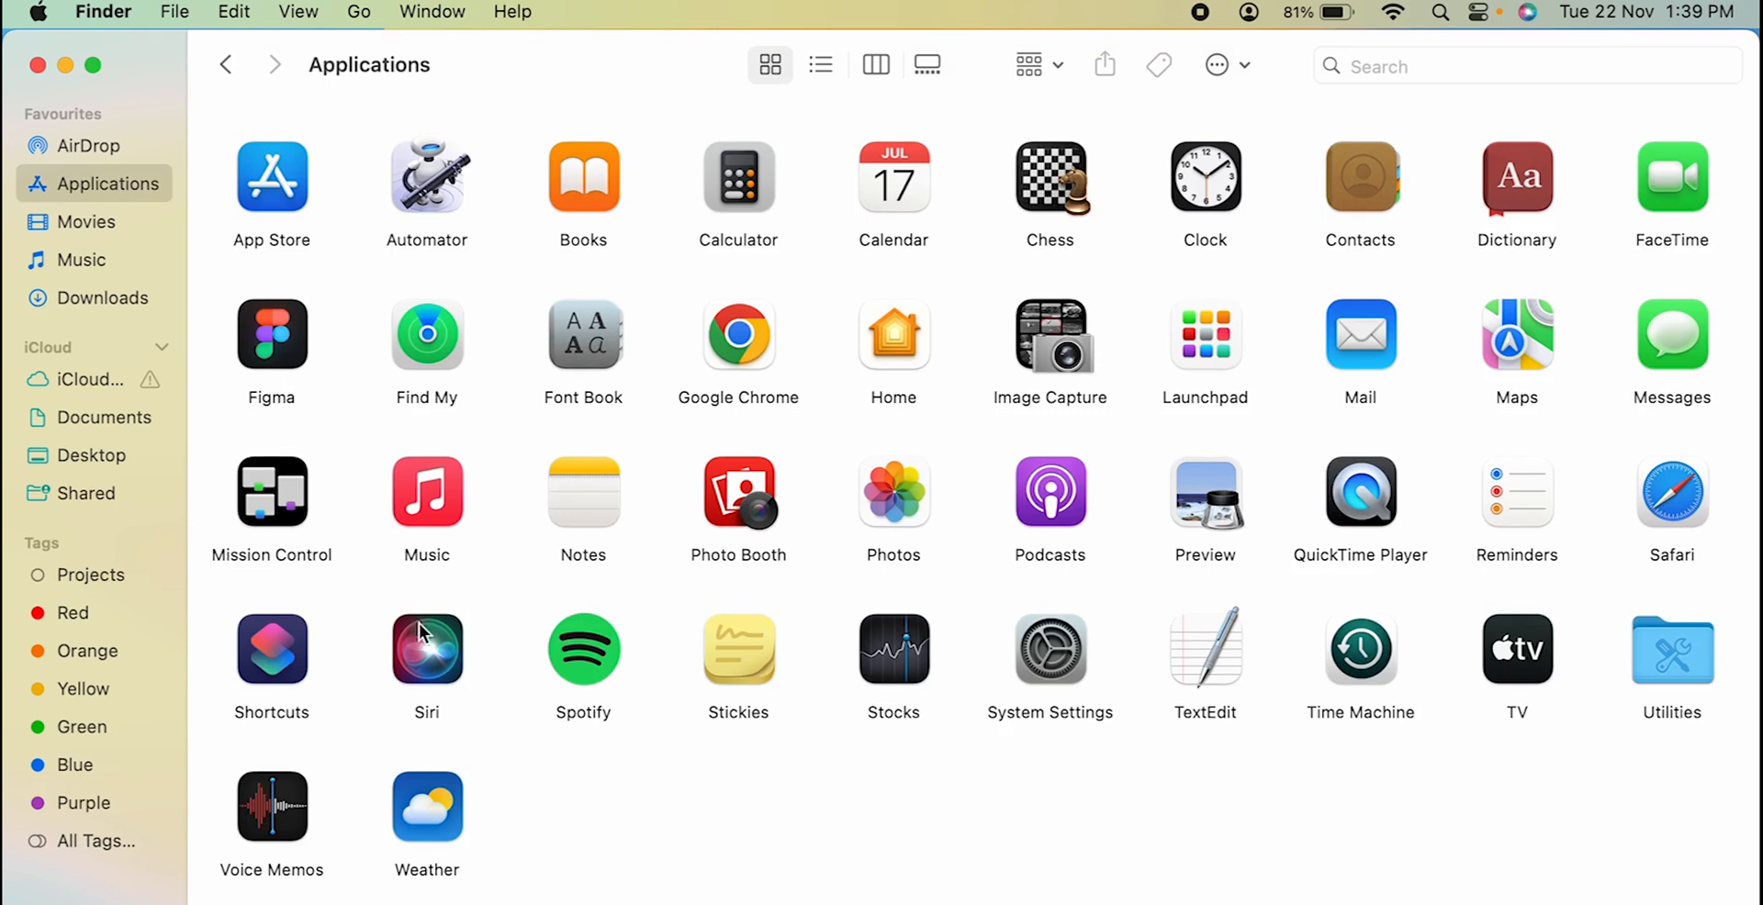
mouse_move(646, 831)
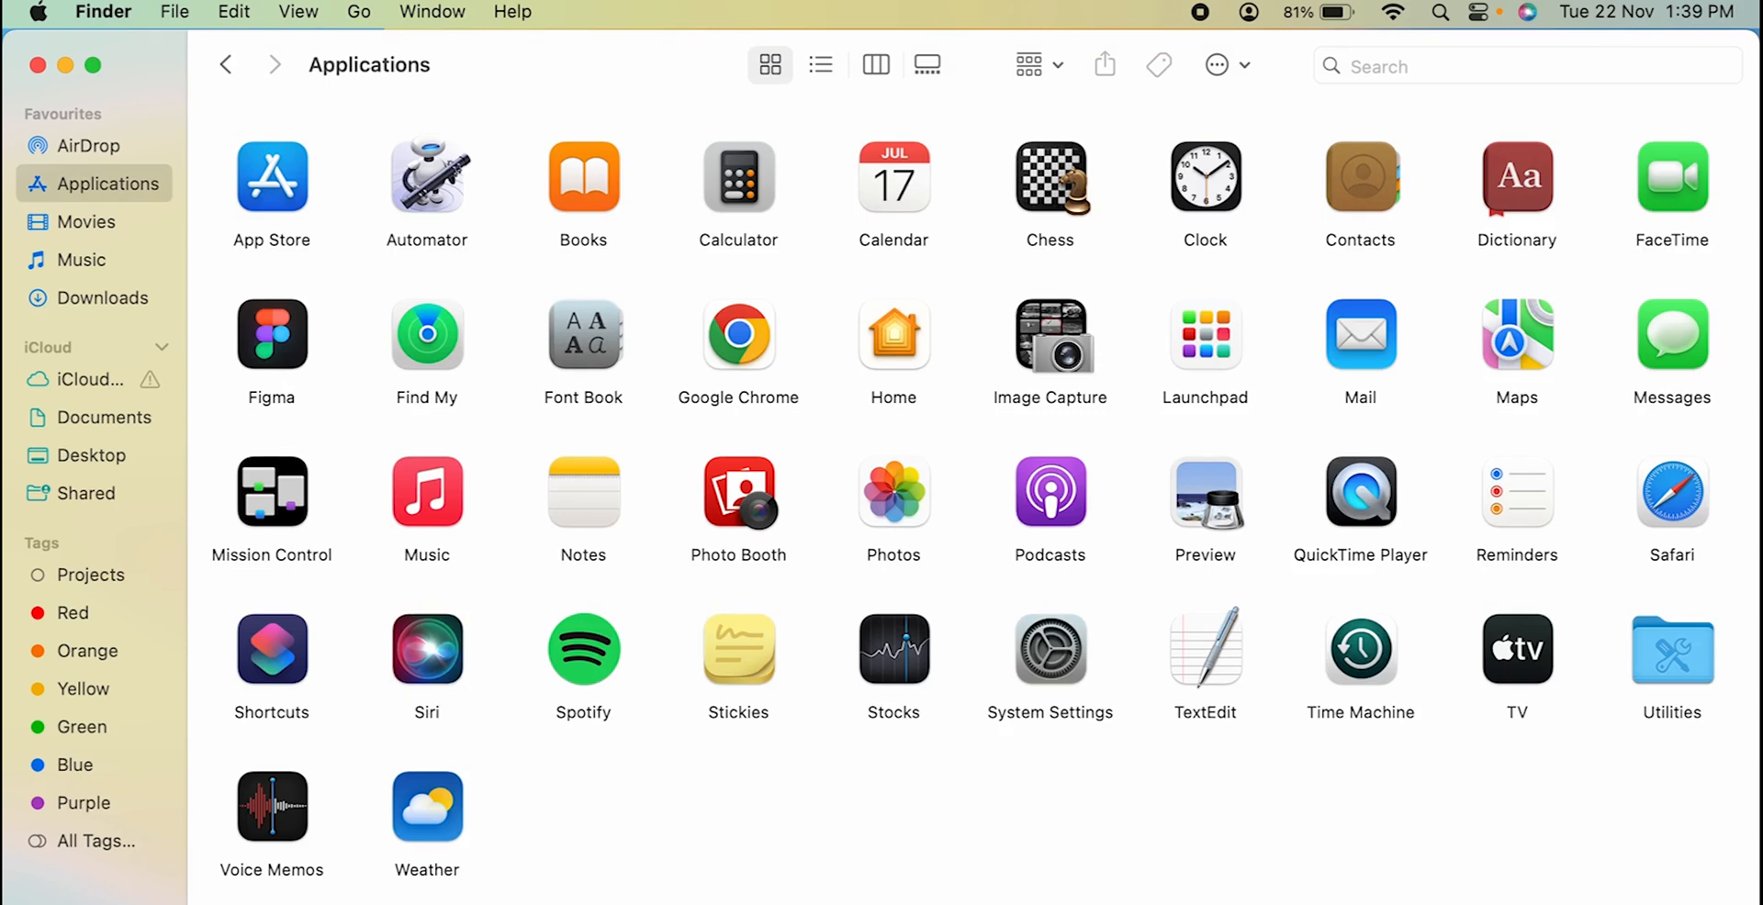
mouse_move(823, 808)
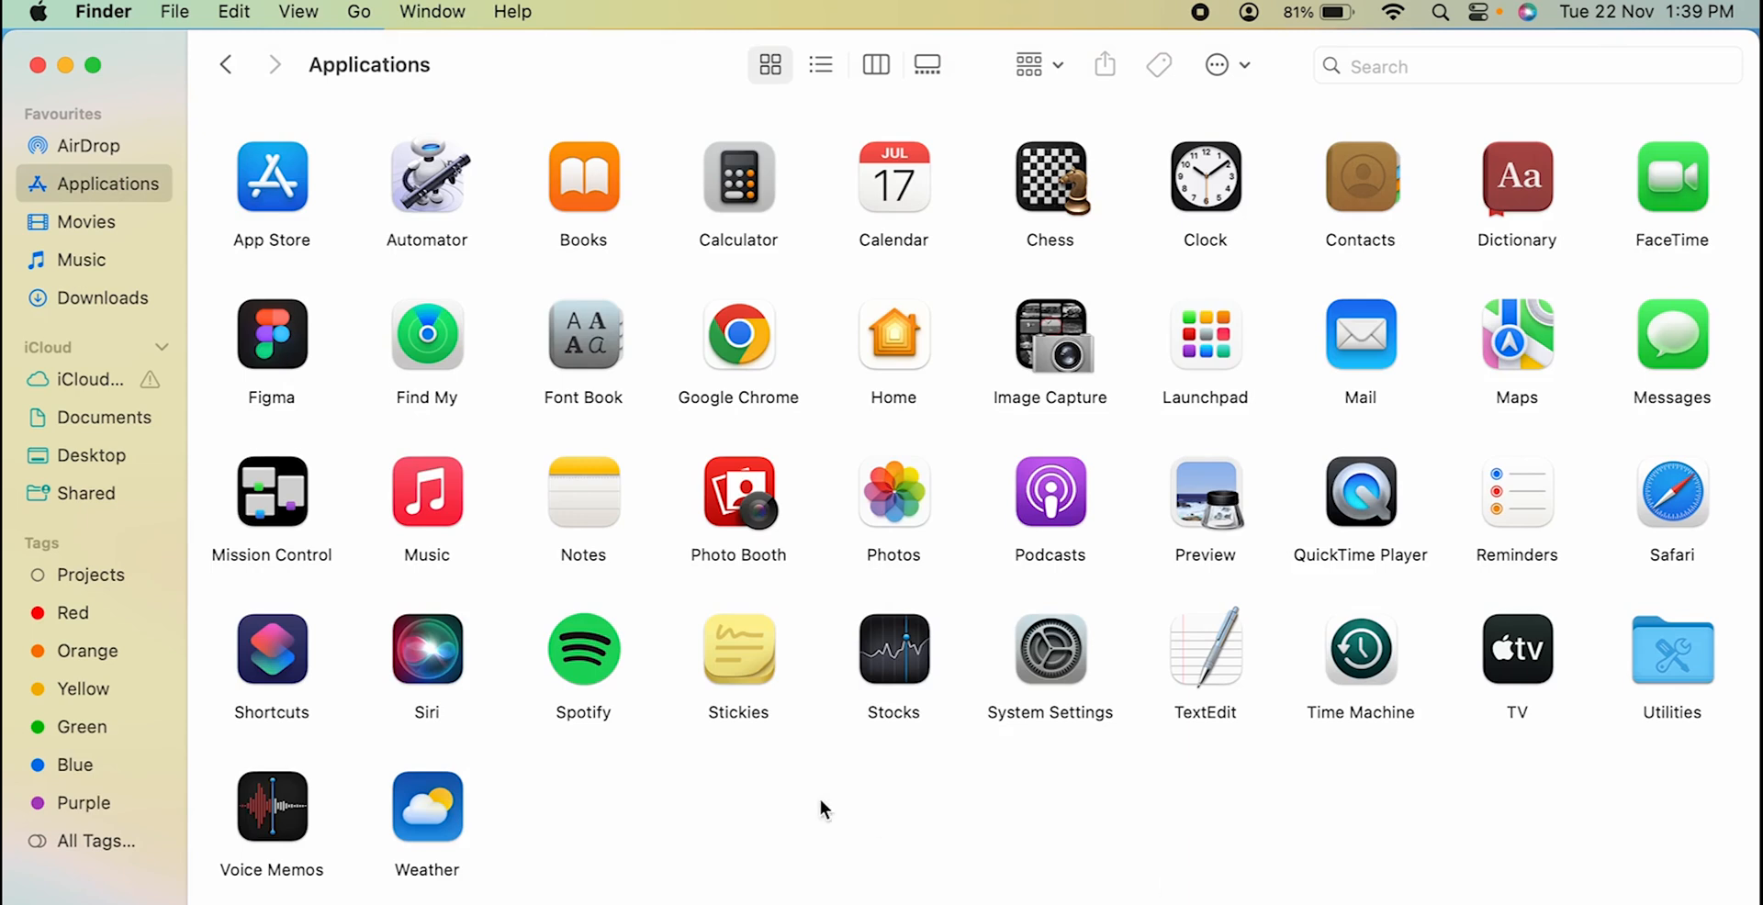
mouse_move(167, 191)
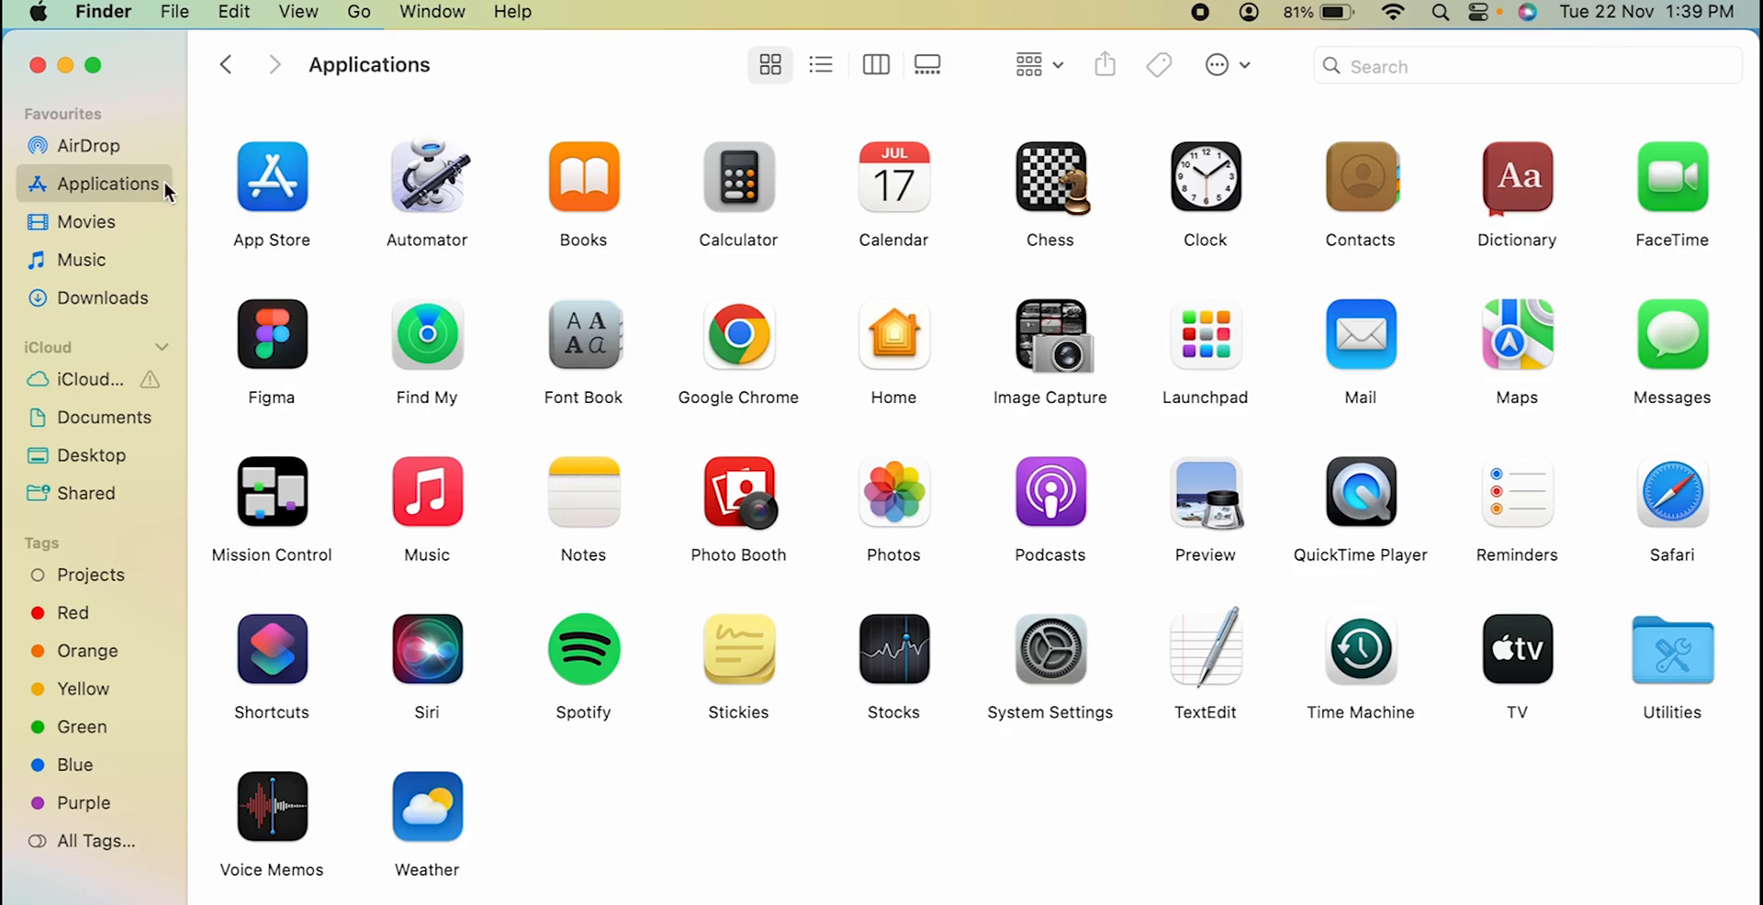
mouse_move(425, 720)
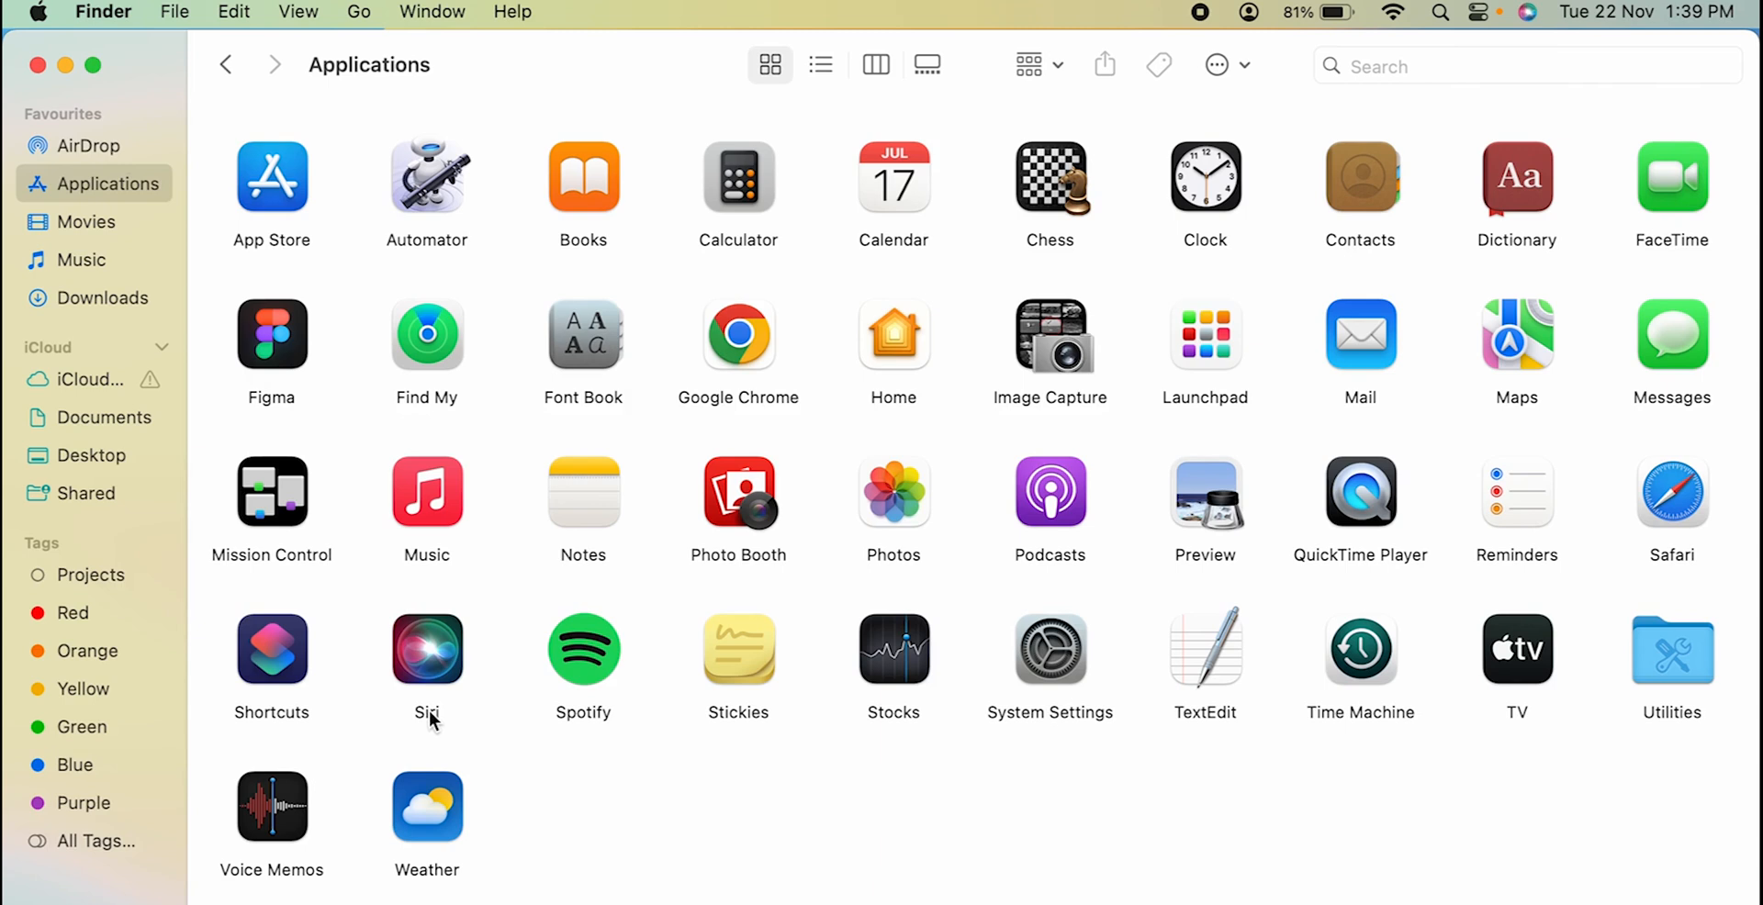
click(426, 648)
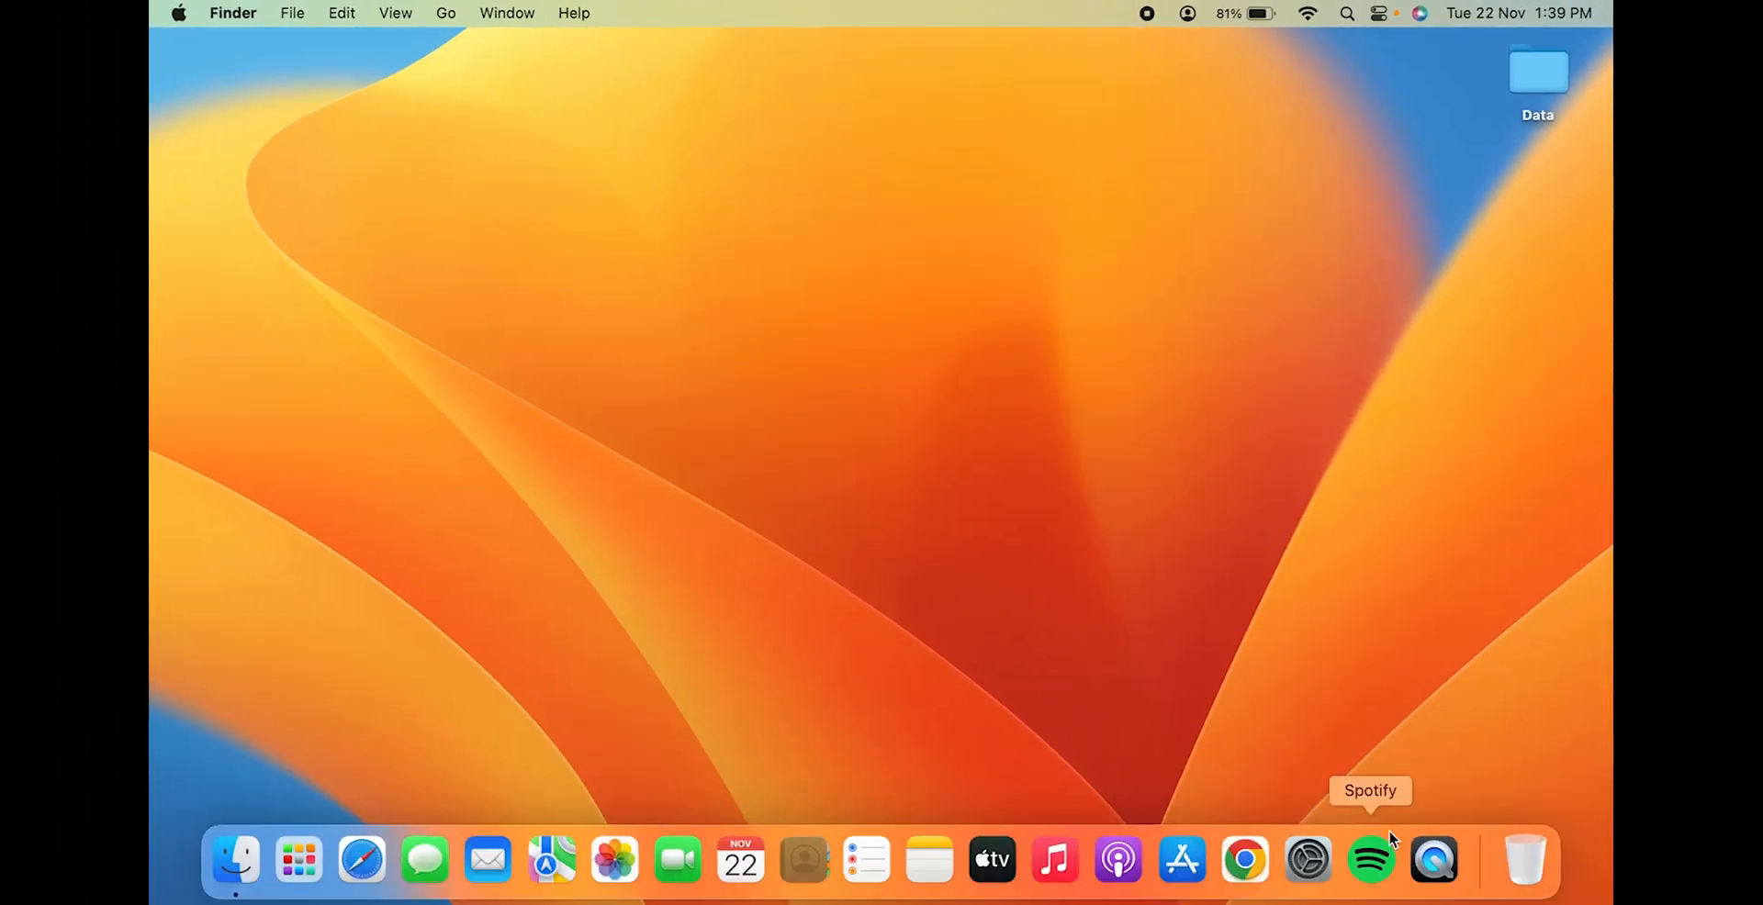
mouse_move(1434, 861)
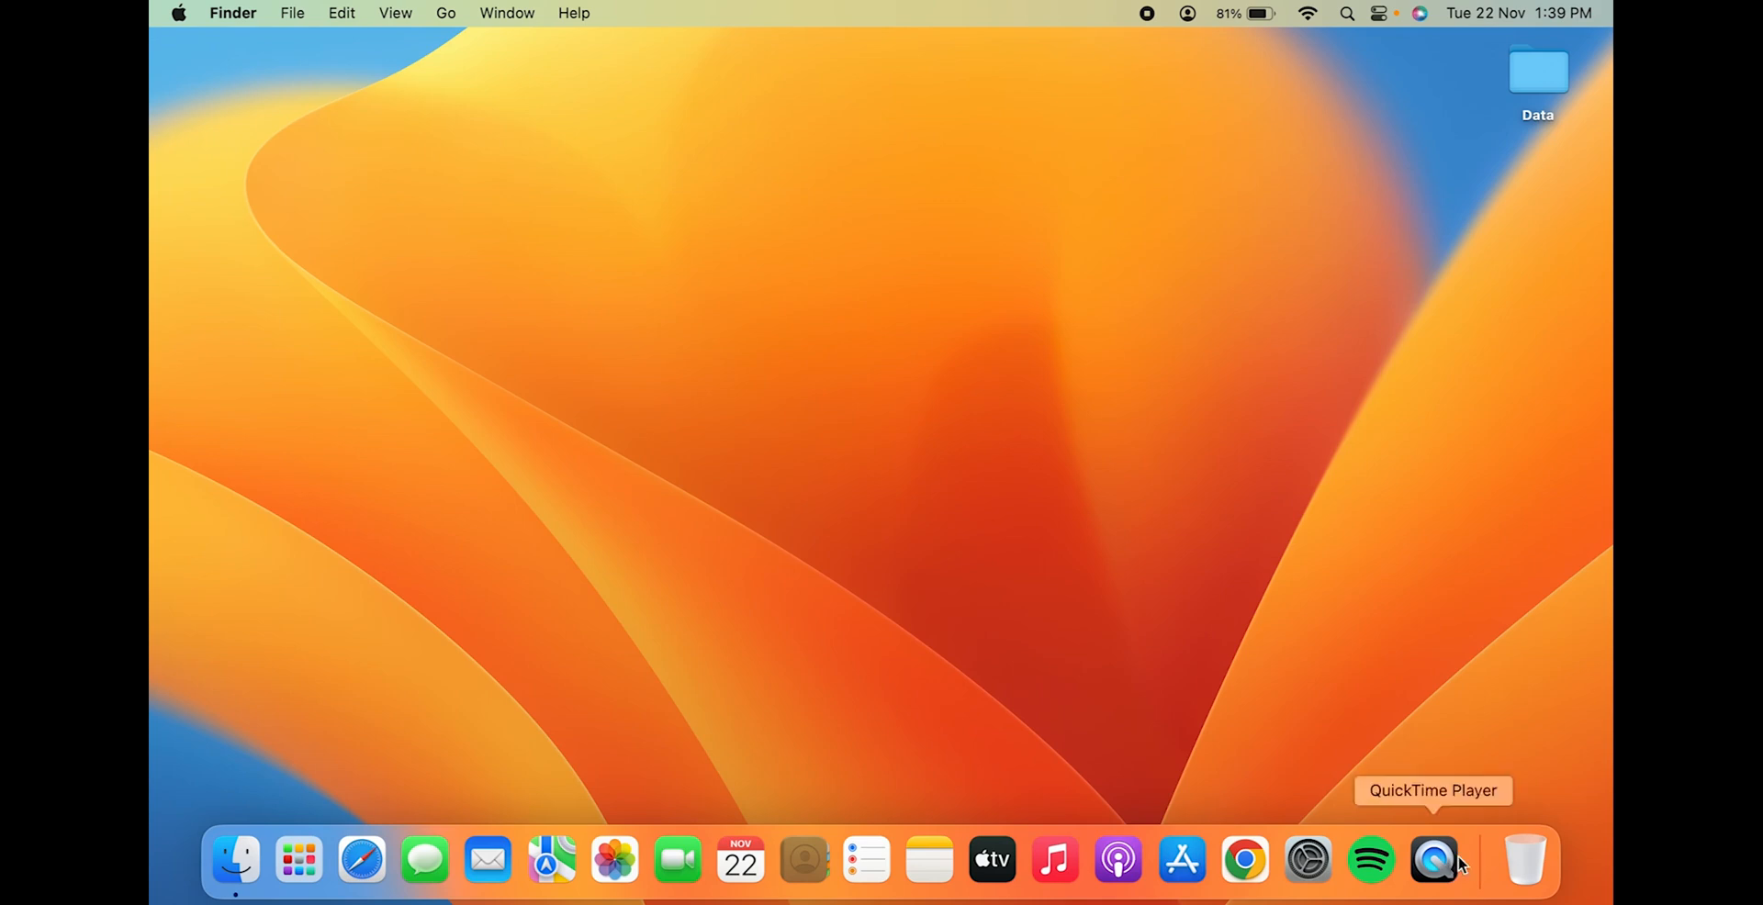
mouse_move(1339, 628)
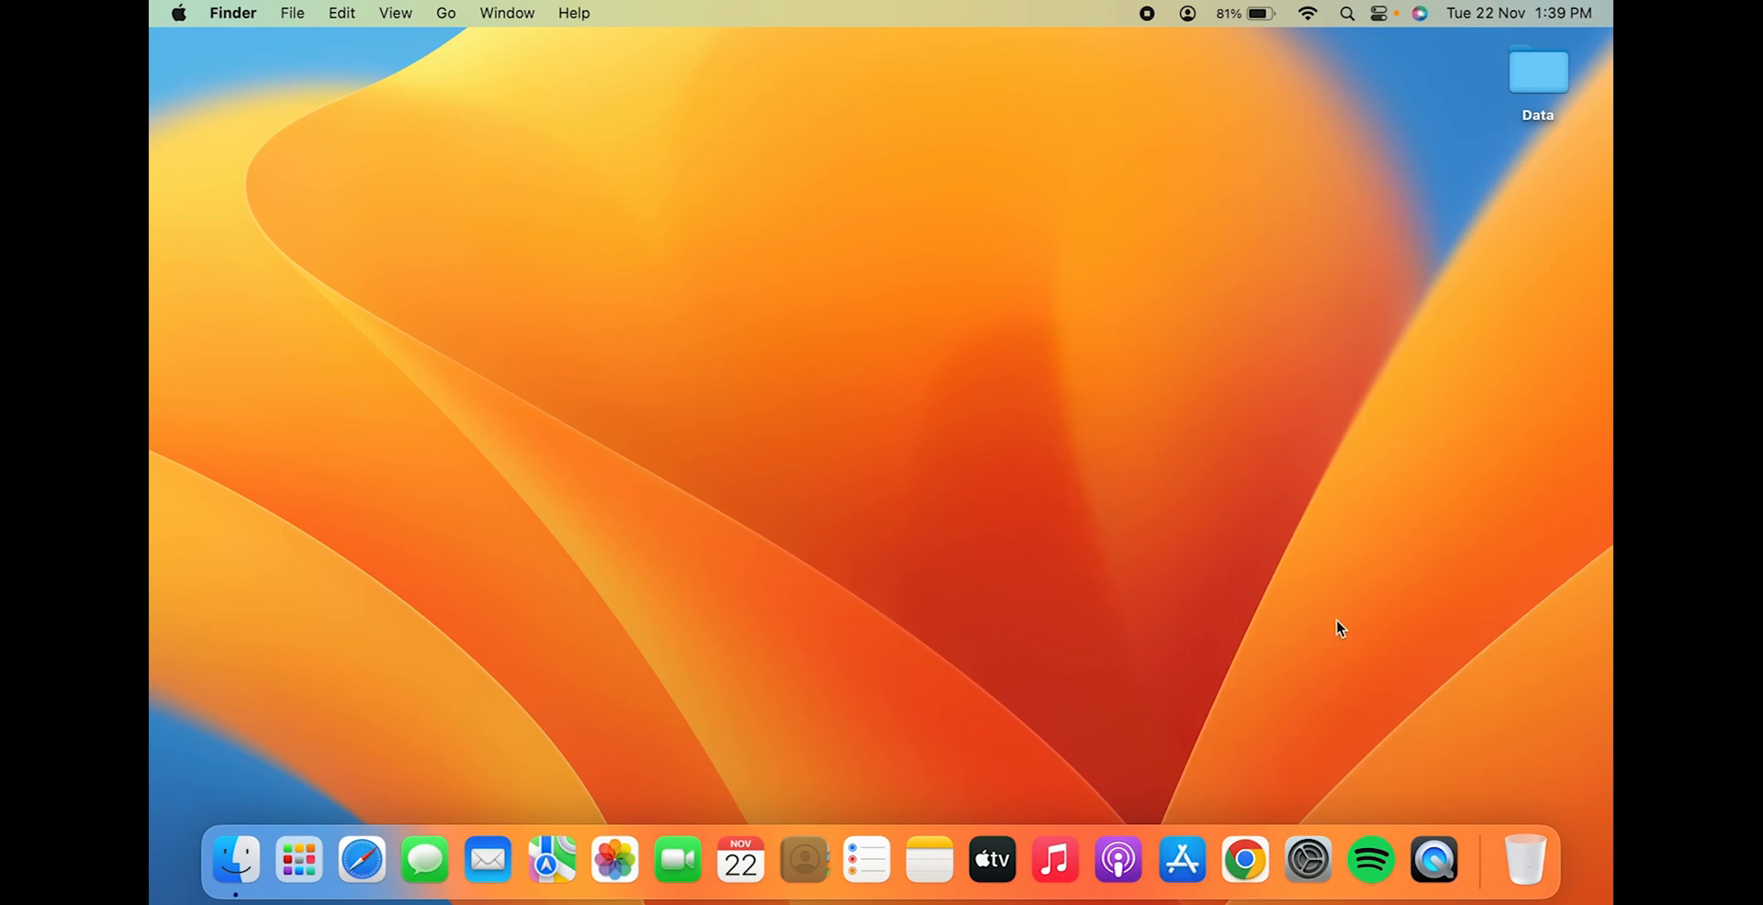
mouse_move(1434, 861)
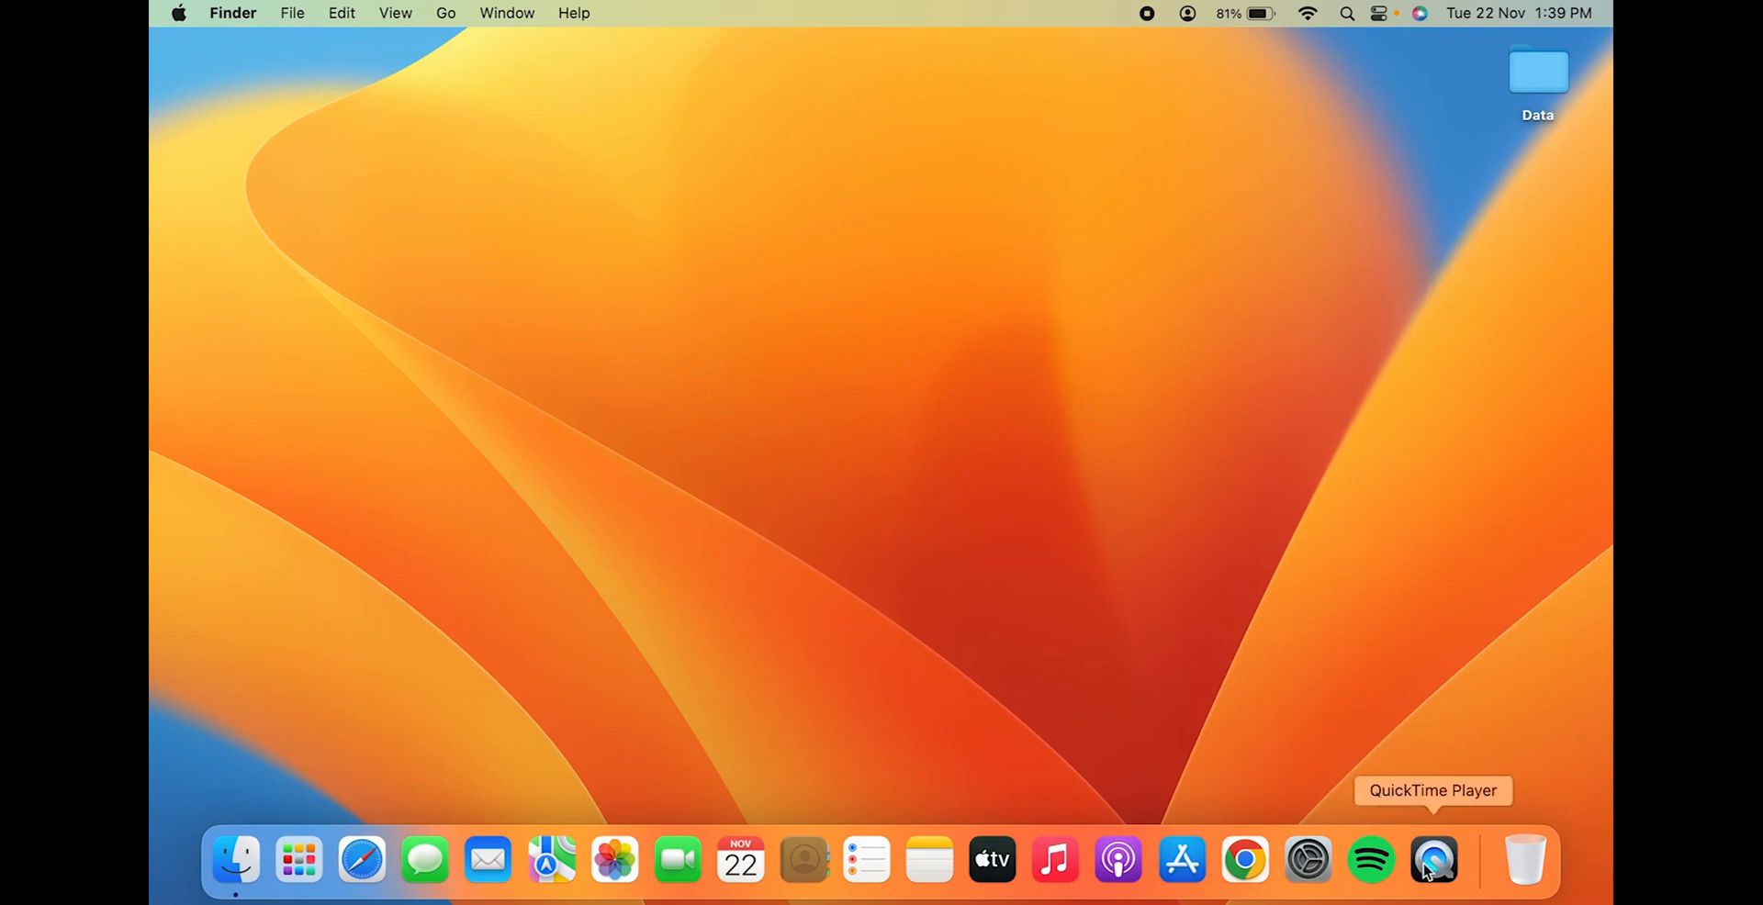
mouse_move(234, 861)
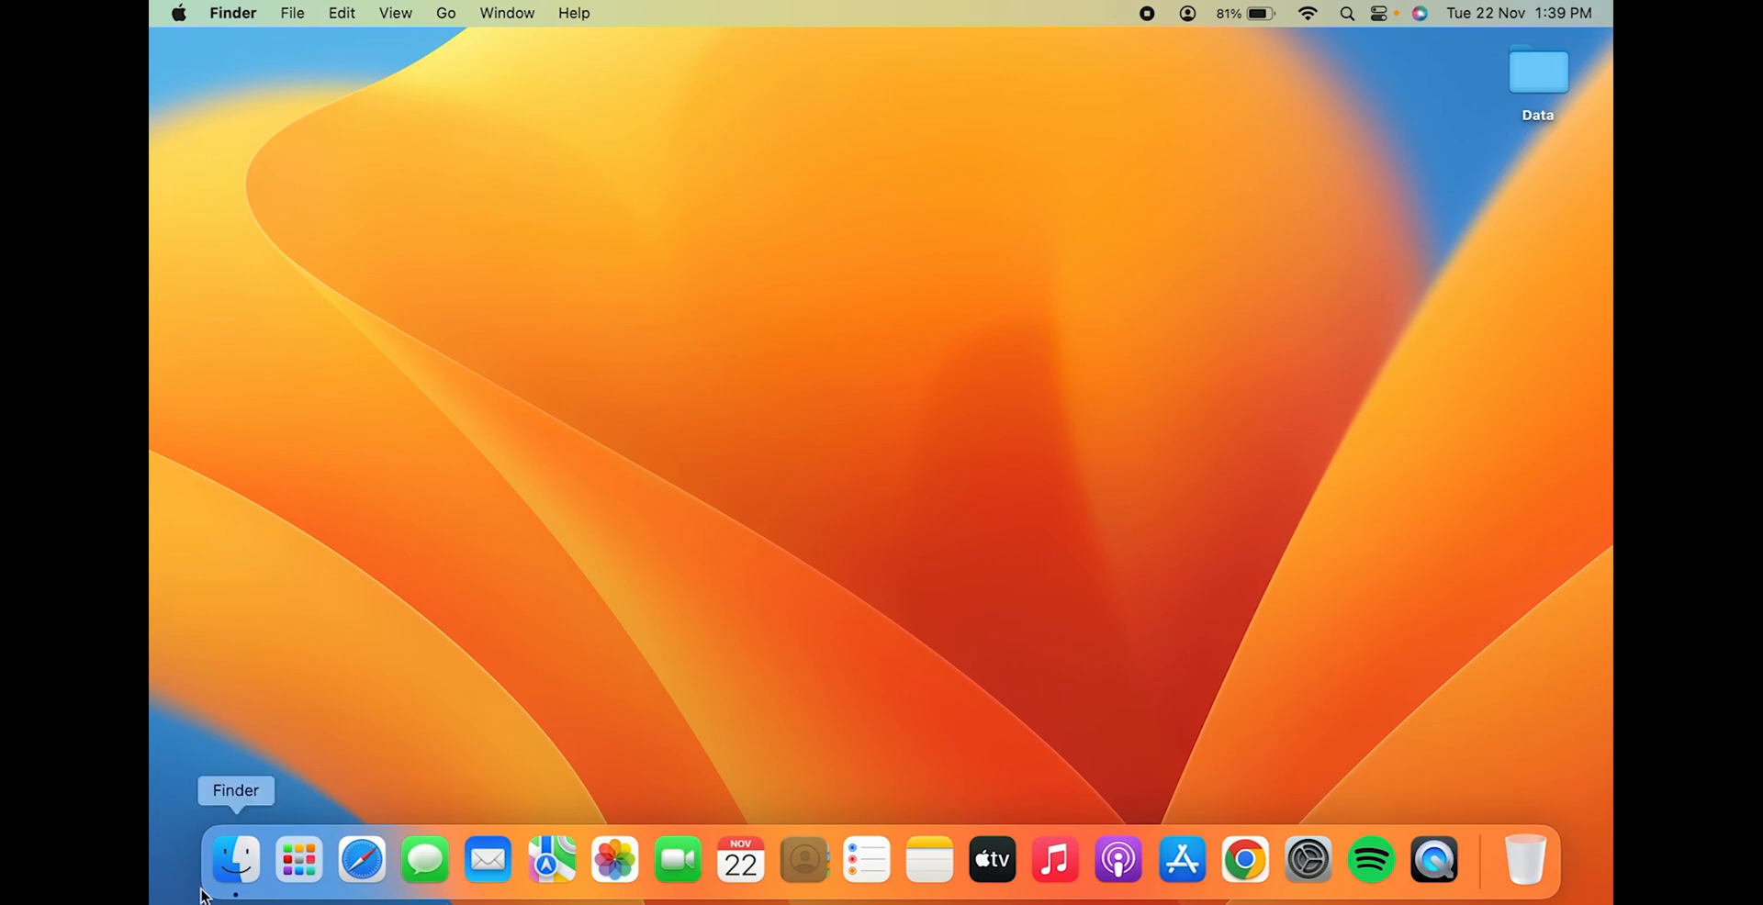
mouse_move(1370, 861)
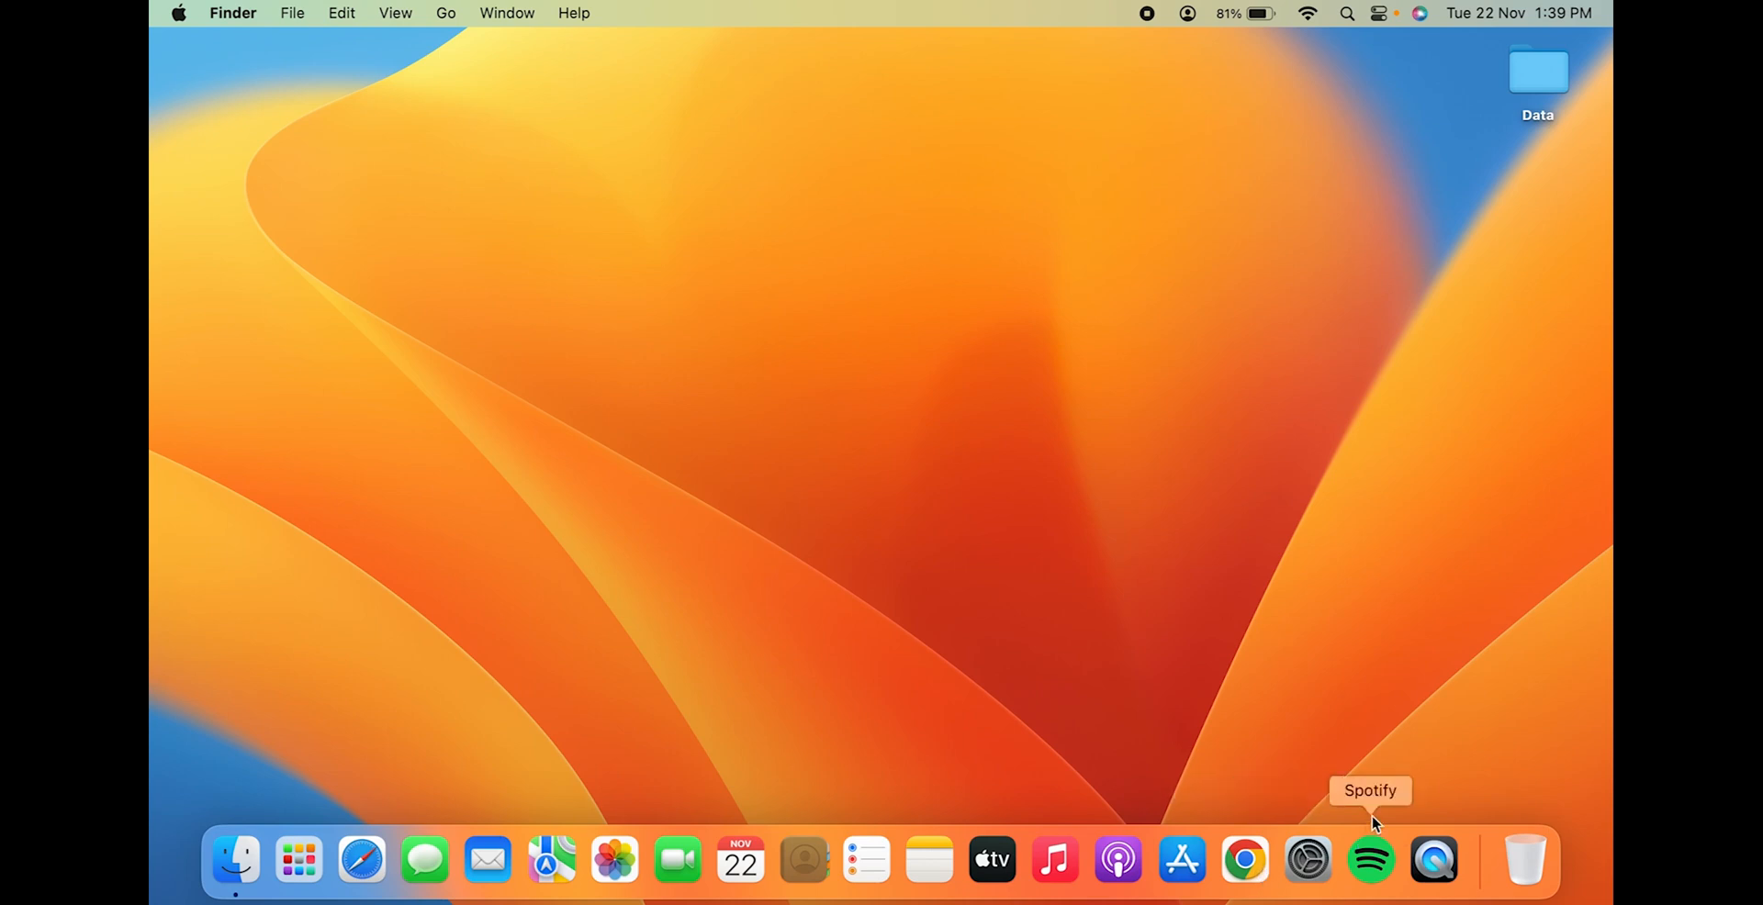
mouse_move(1432, 861)
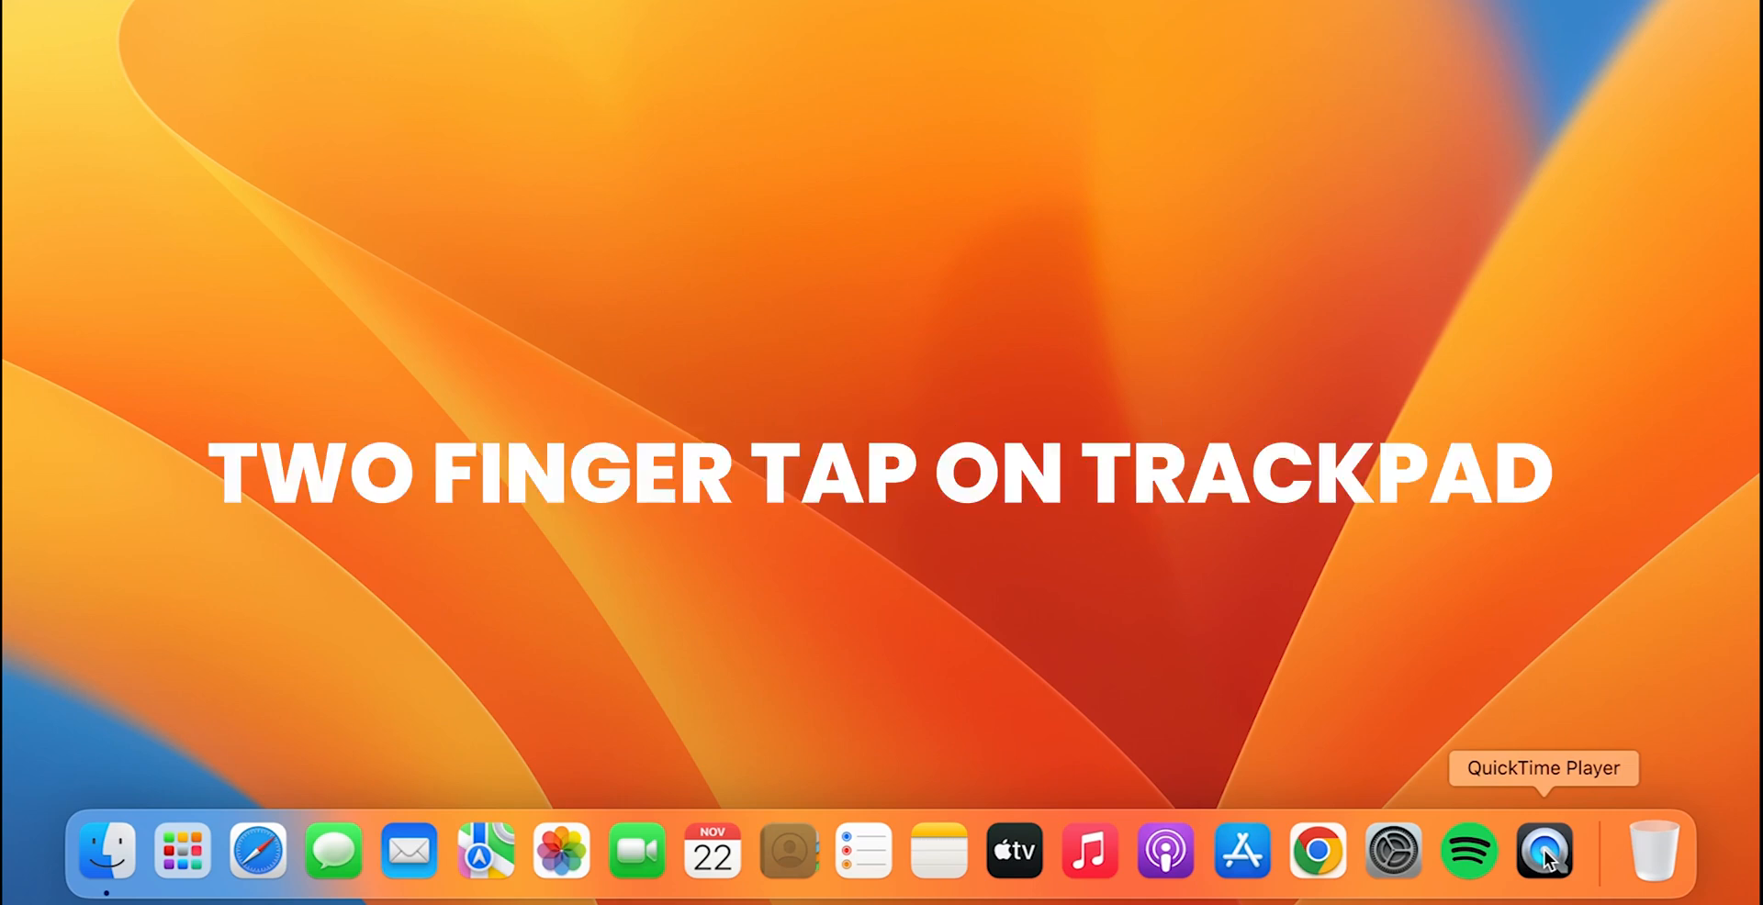
Bring up QuickTime Player's Dock menu with its Options to remove it from the Dock.
right_click(1542, 852)
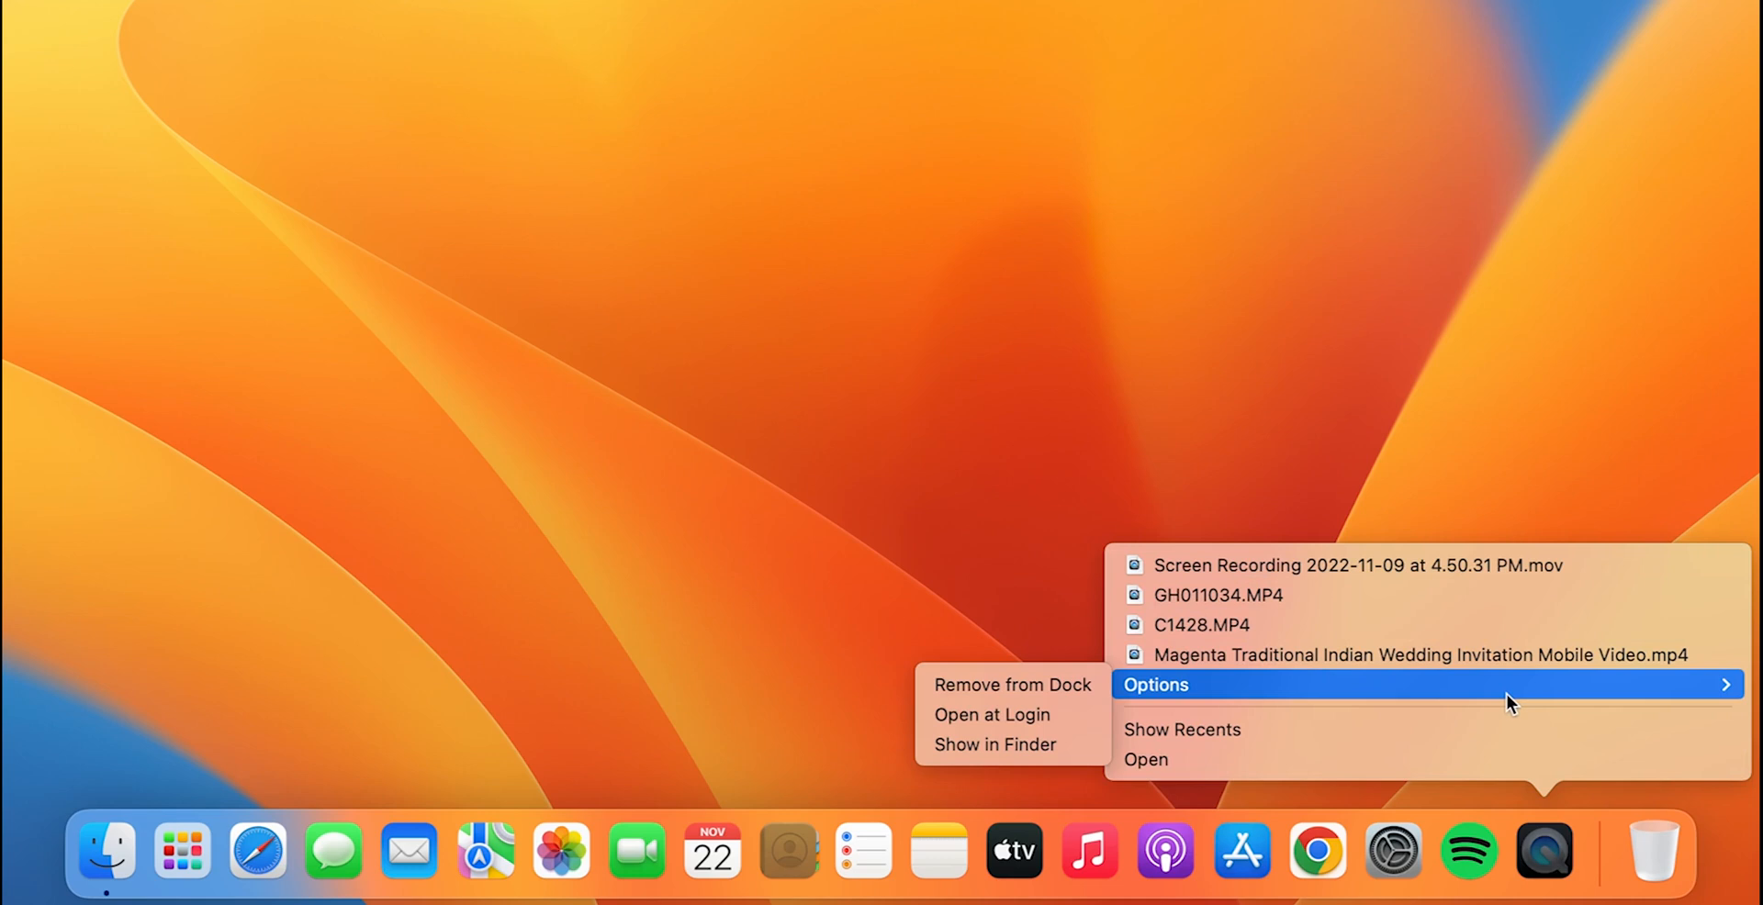
mouse_move(1012, 685)
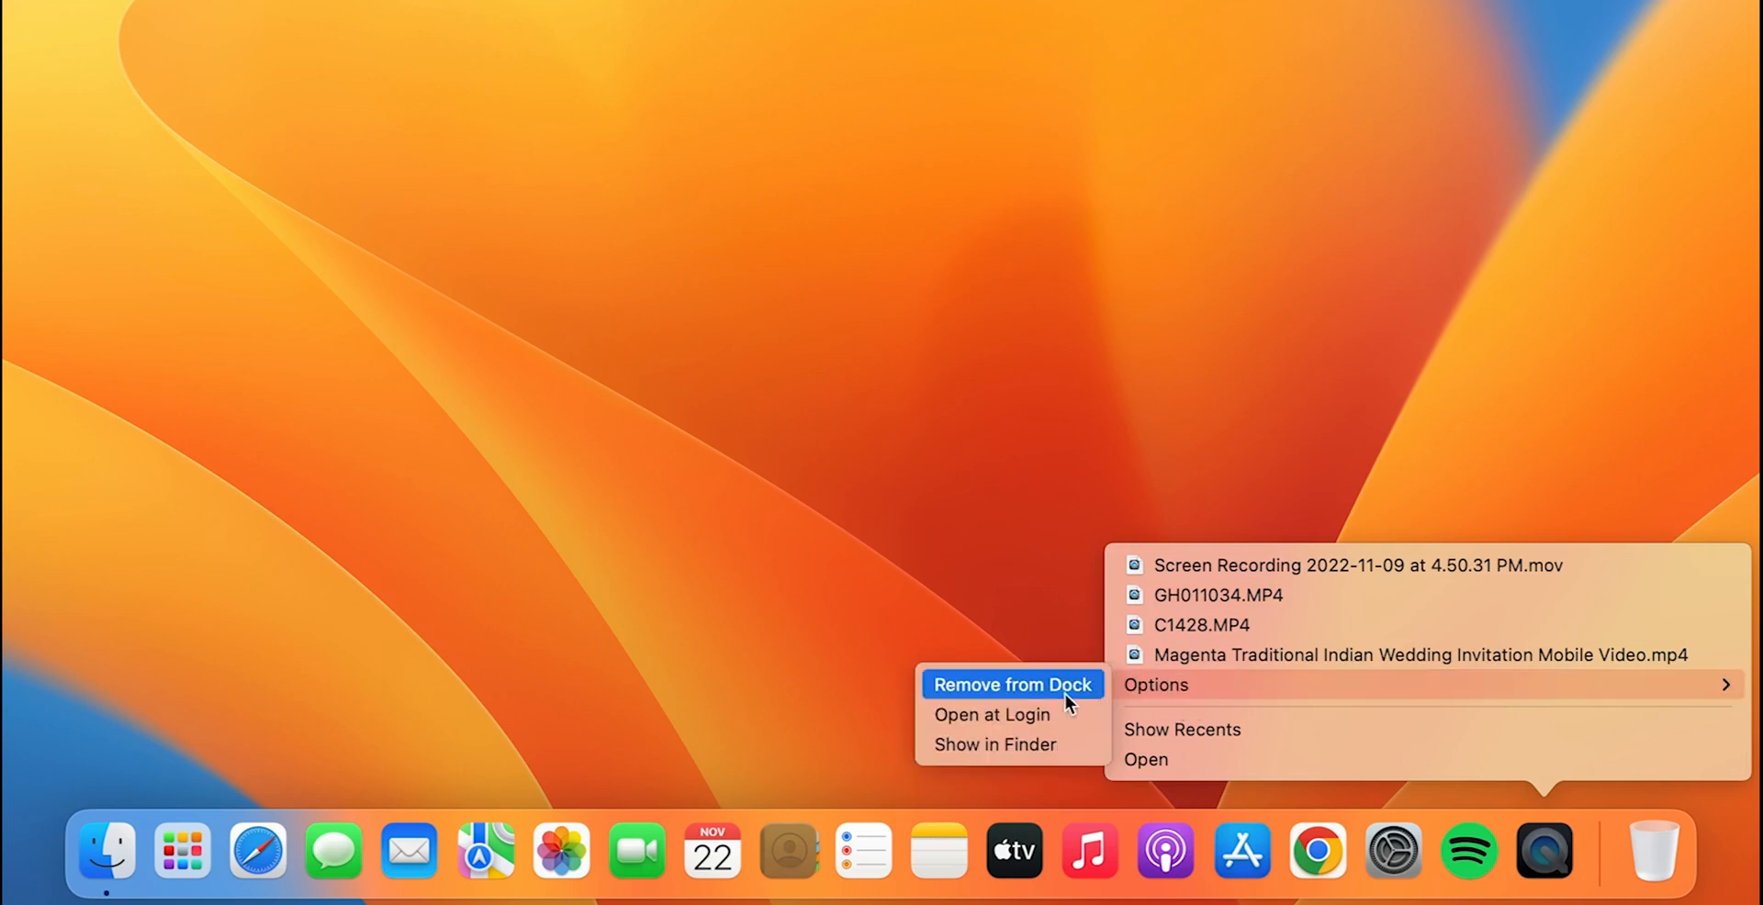
mouse_move(1040, 694)
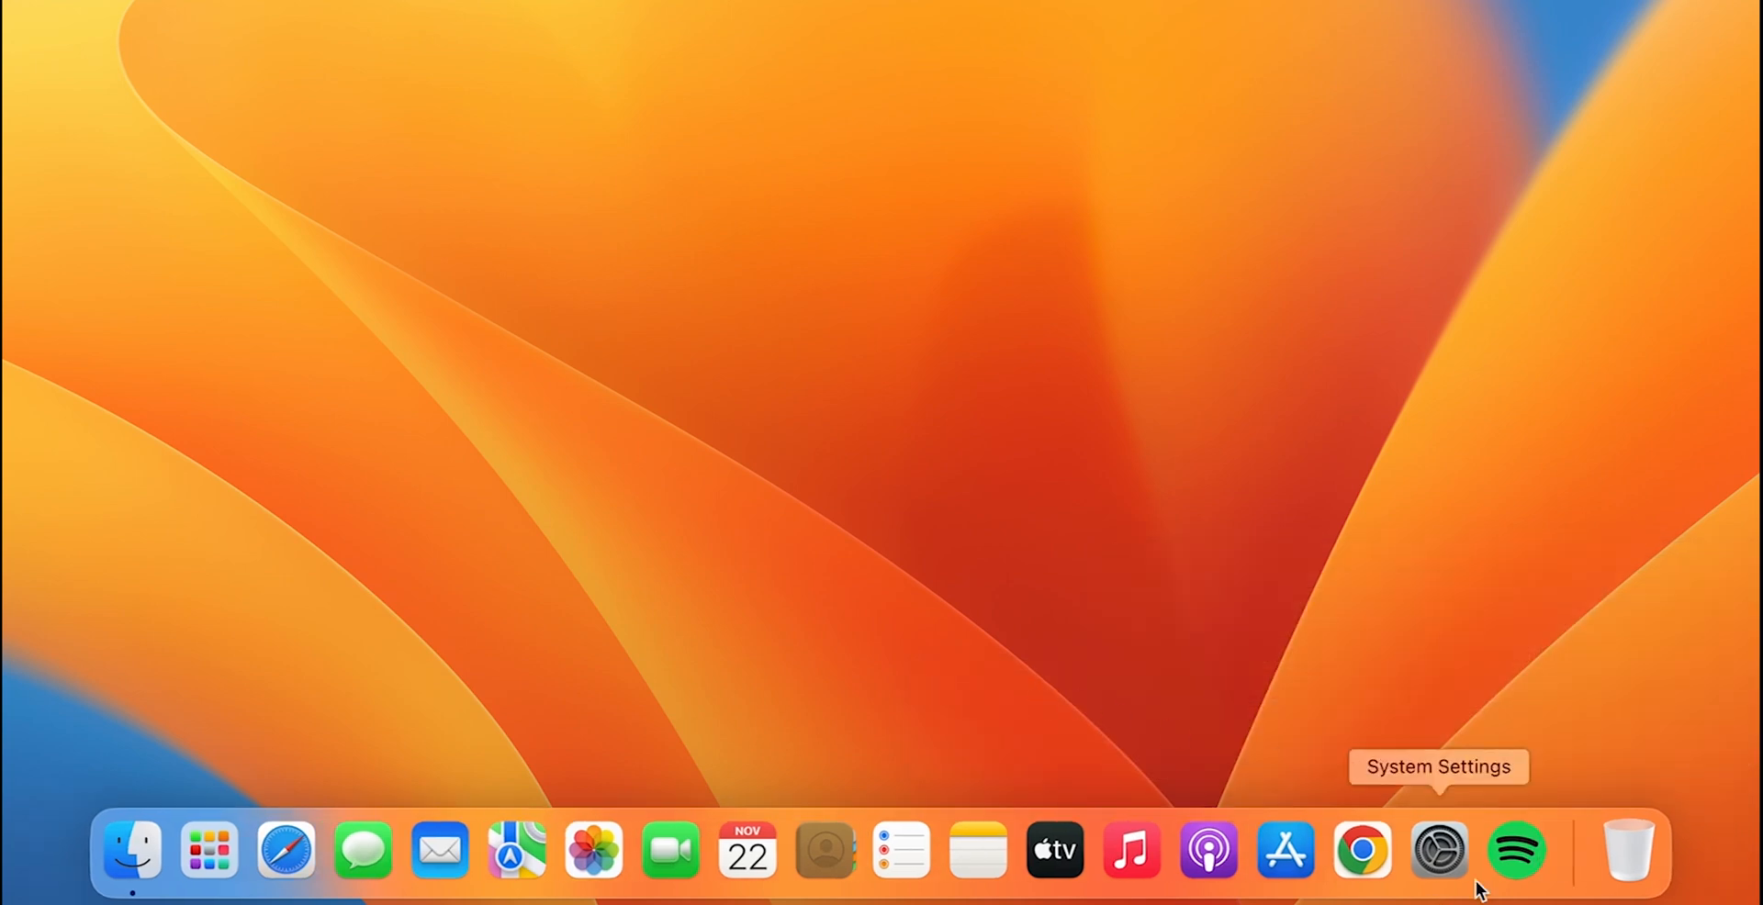
mouse_move(1506, 773)
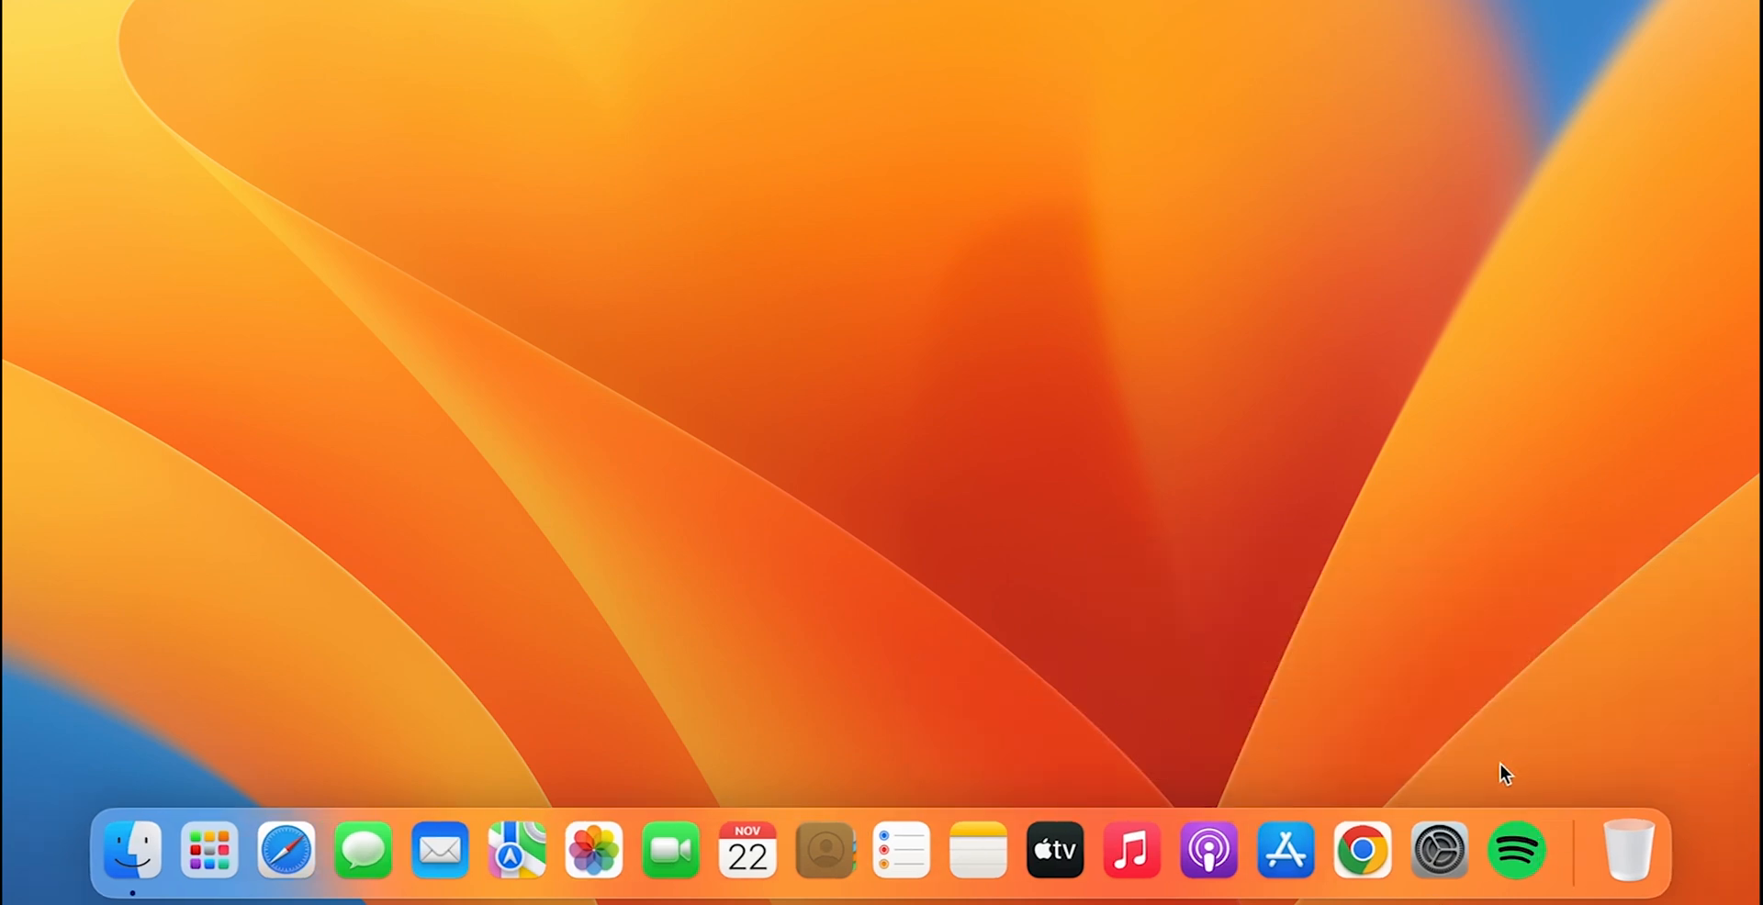
mouse_move(1516, 852)
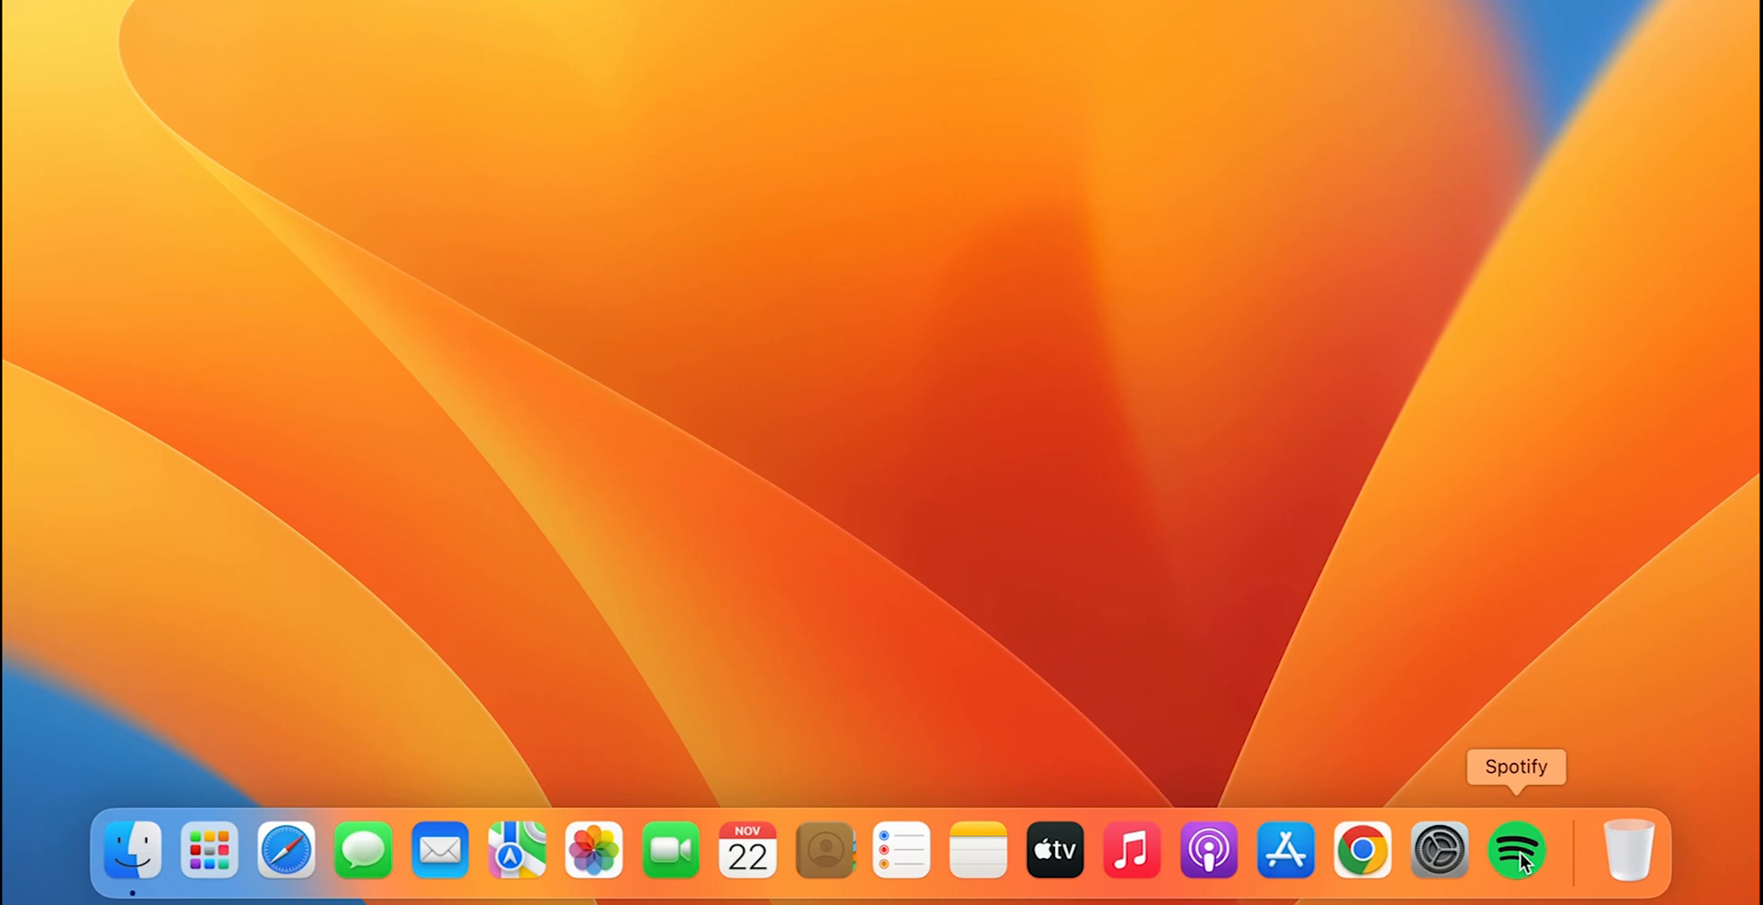
Remove Spotify from the Dock so it ends with System Settings before the Bin.
right_click(1514, 852)
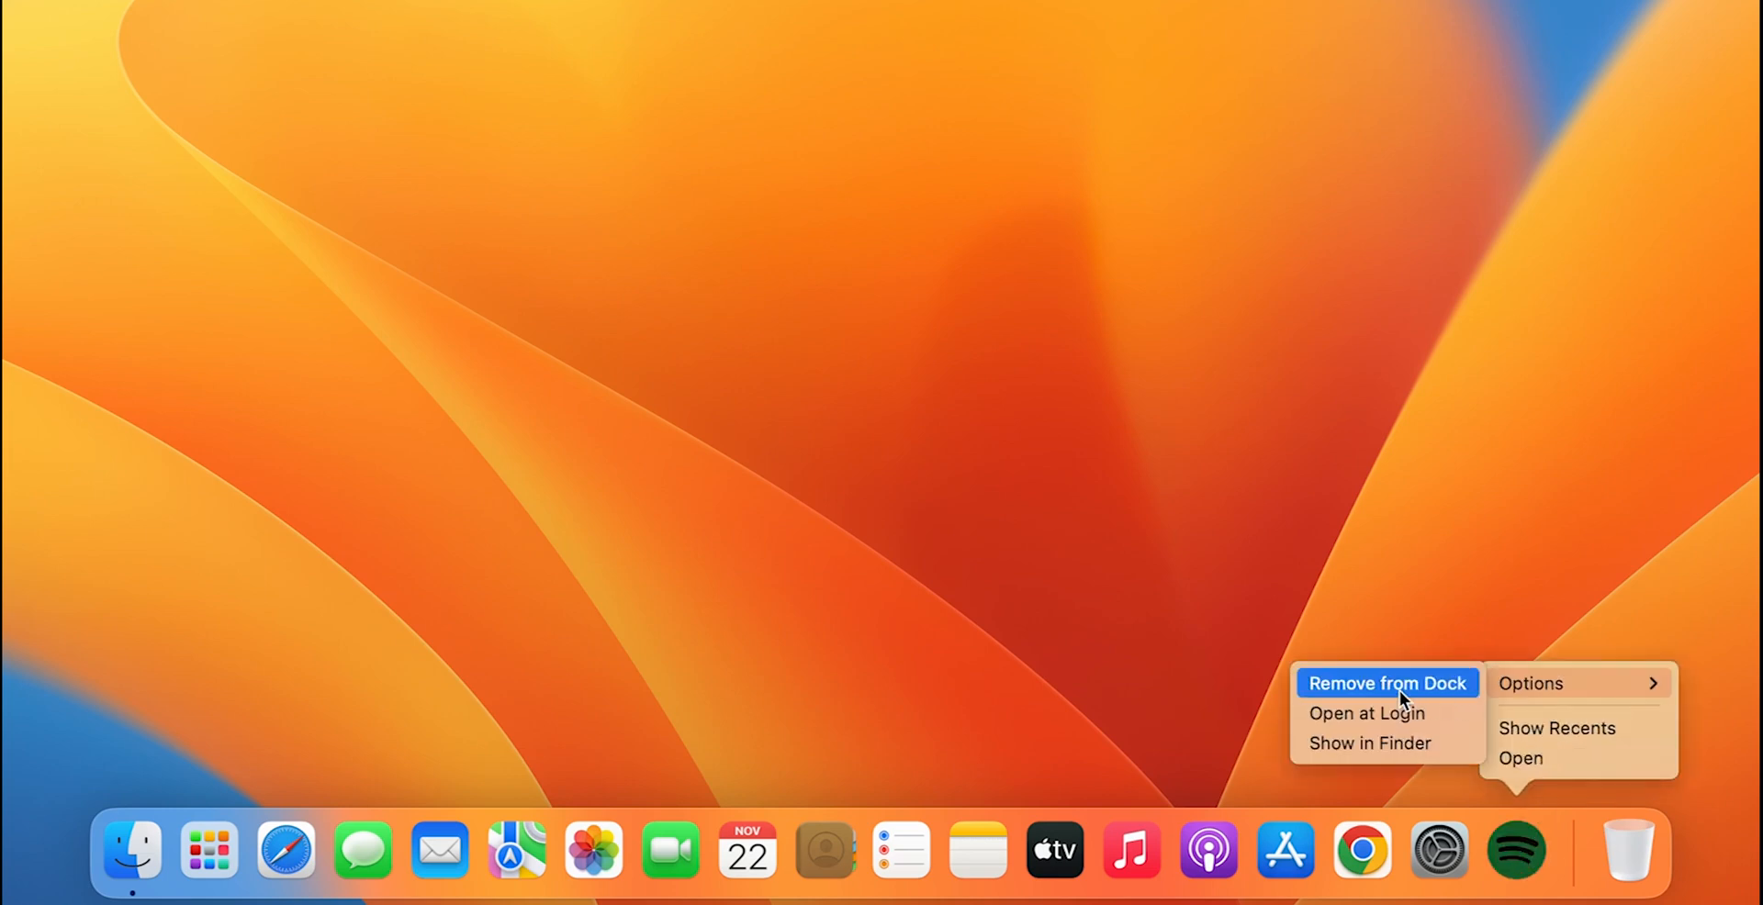
click(1386, 683)
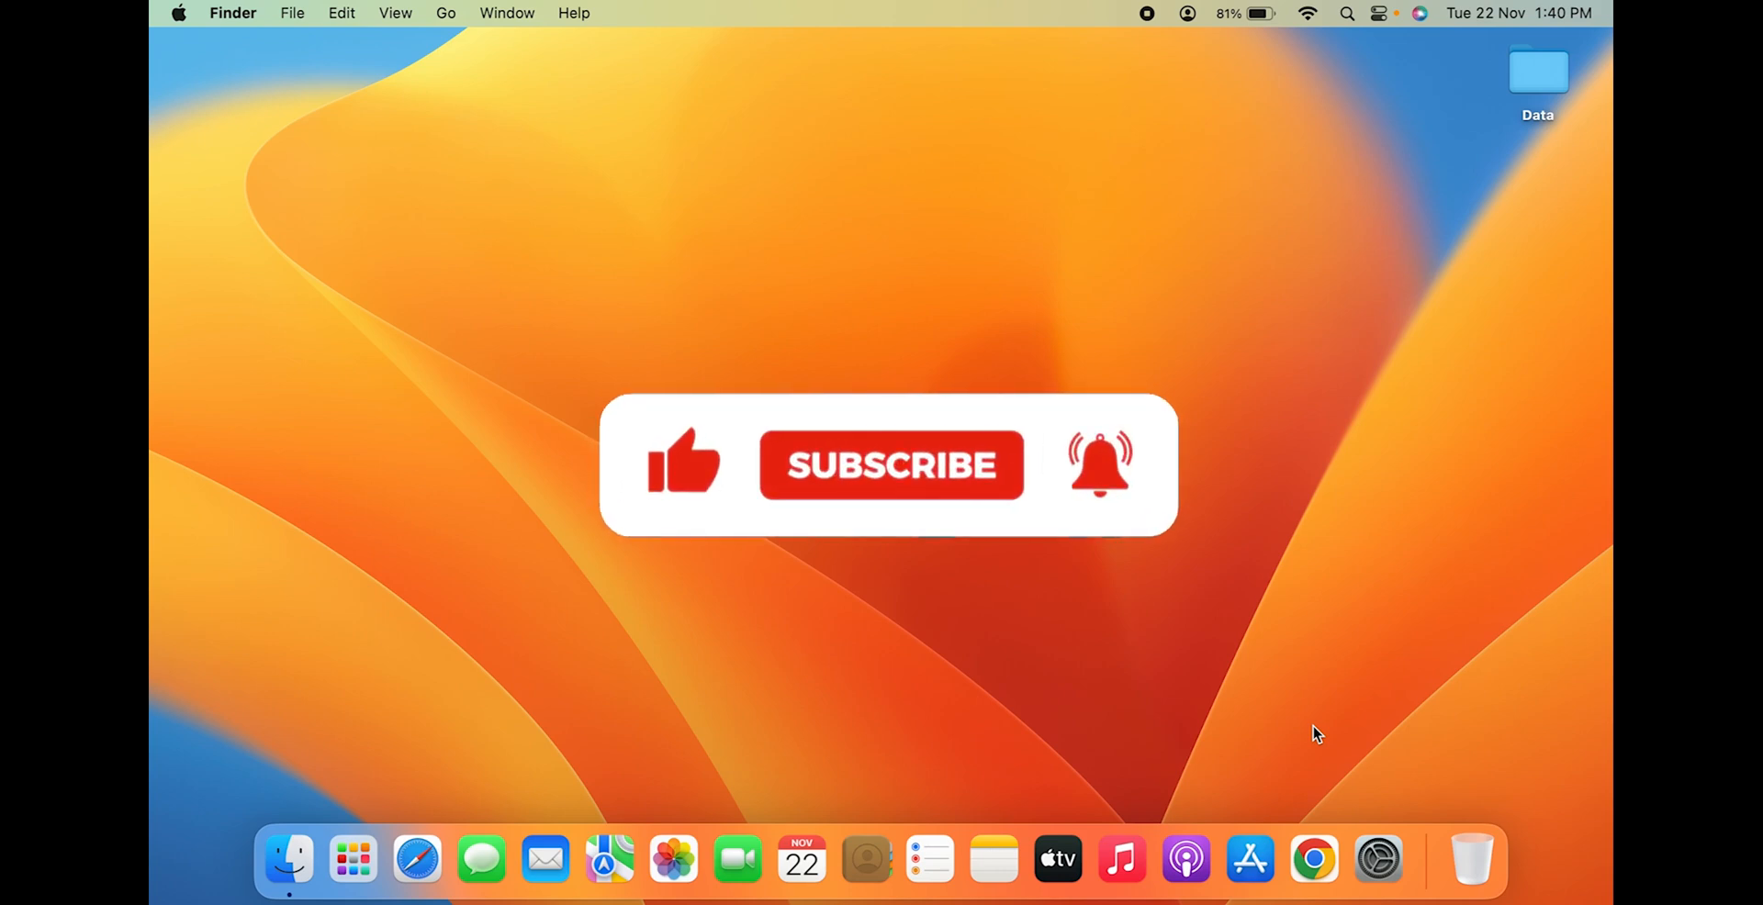
click(891, 465)
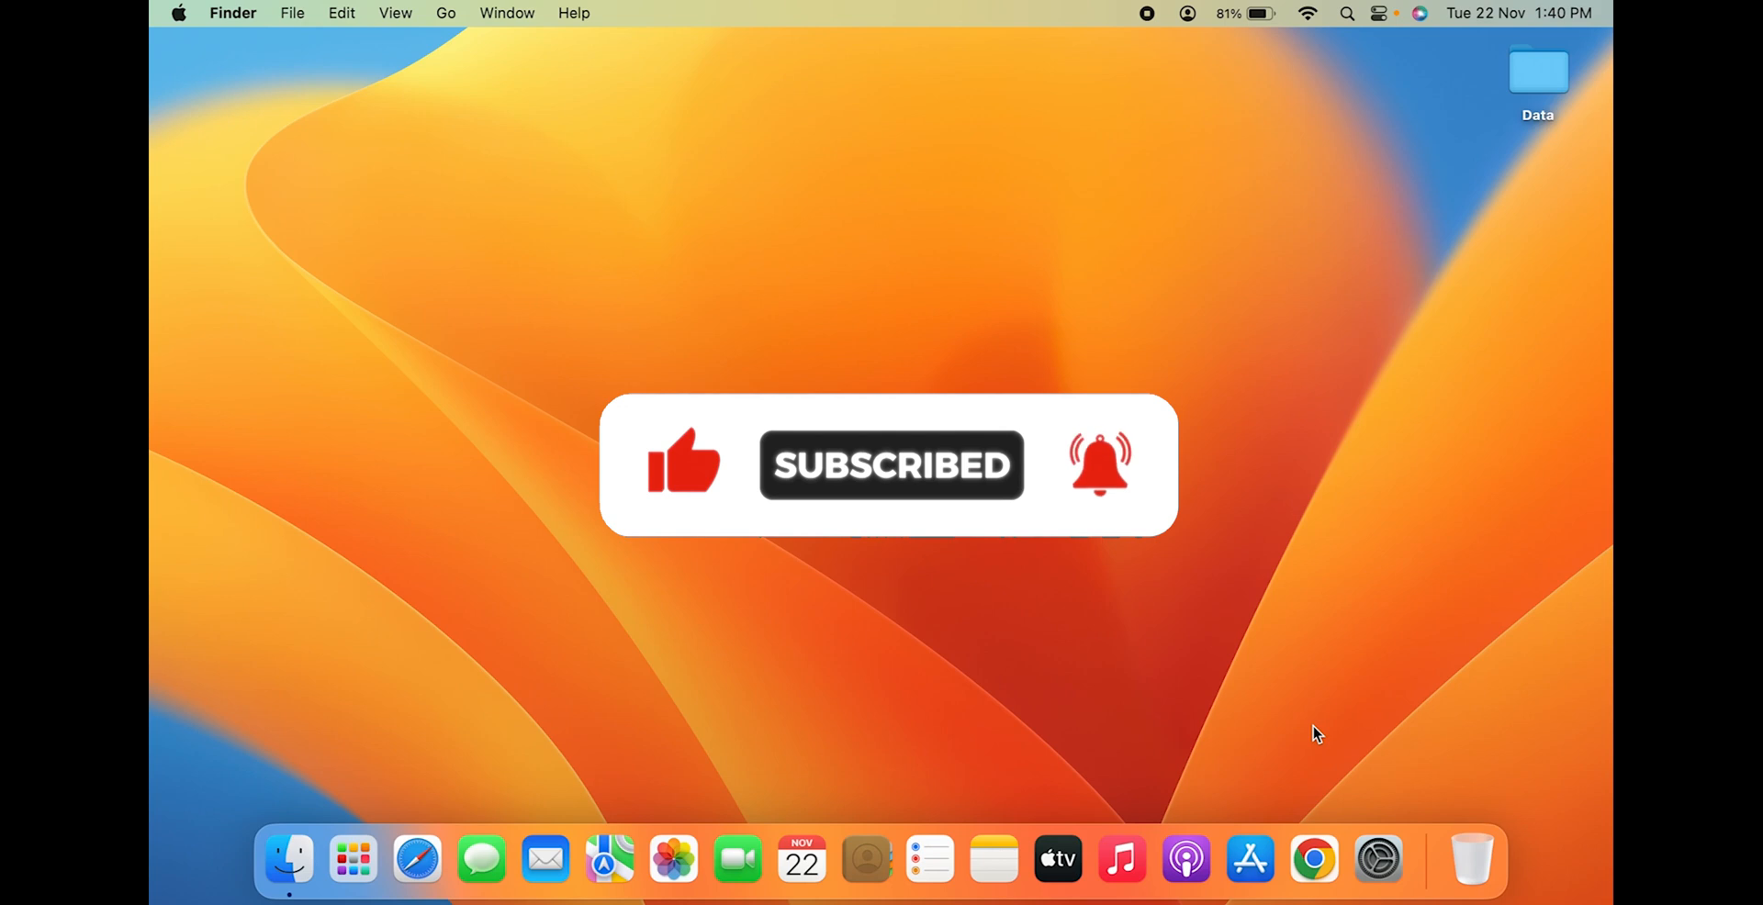